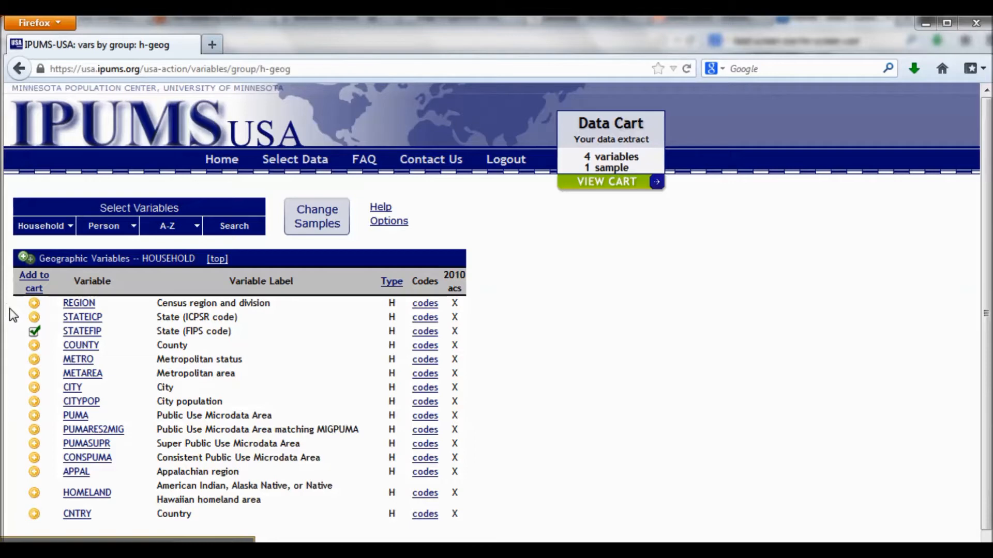
mouse_move(606, 182)
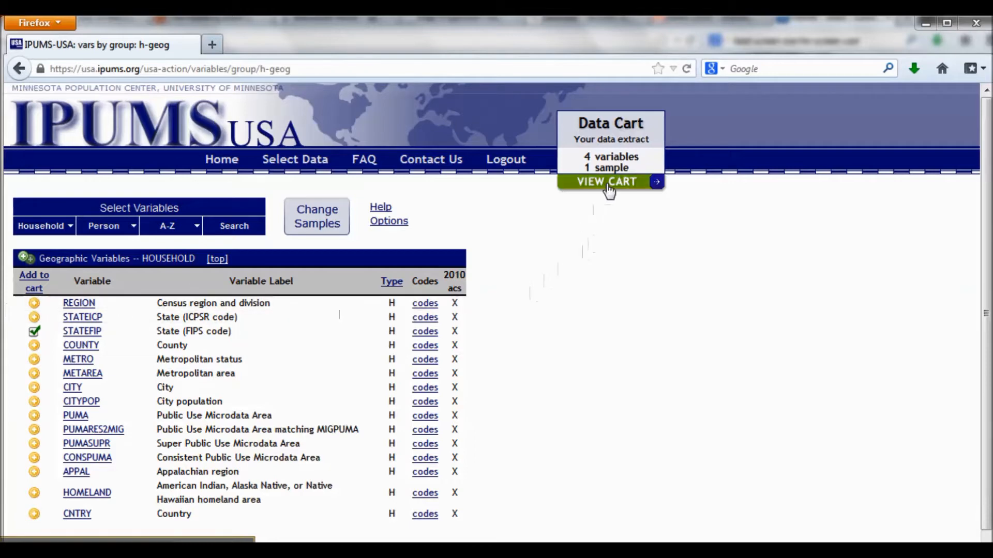
- Open the Data Cart to review the 11 selected variables, including STATEFIP, AGE, SEX and MARST
left_click(606, 181)
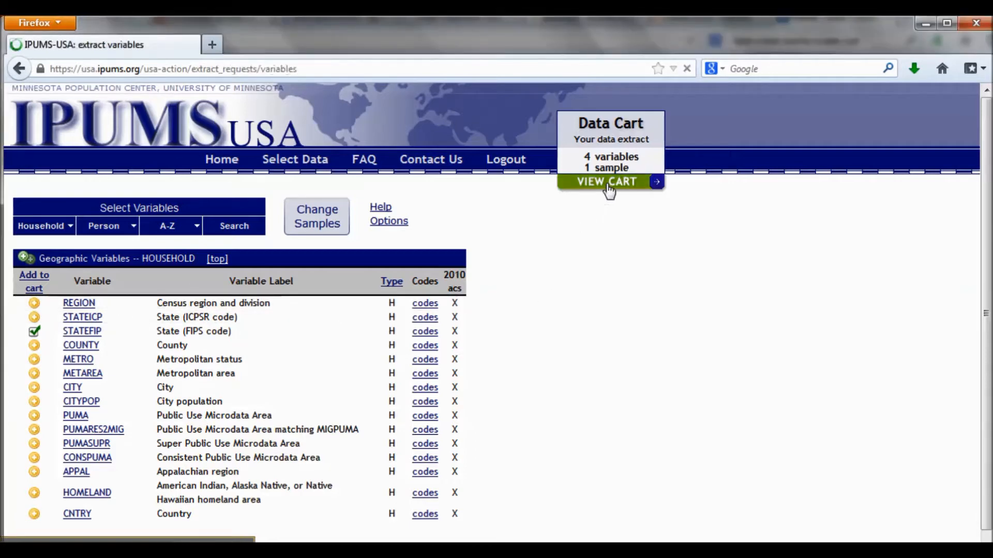
left_click(606, 183)
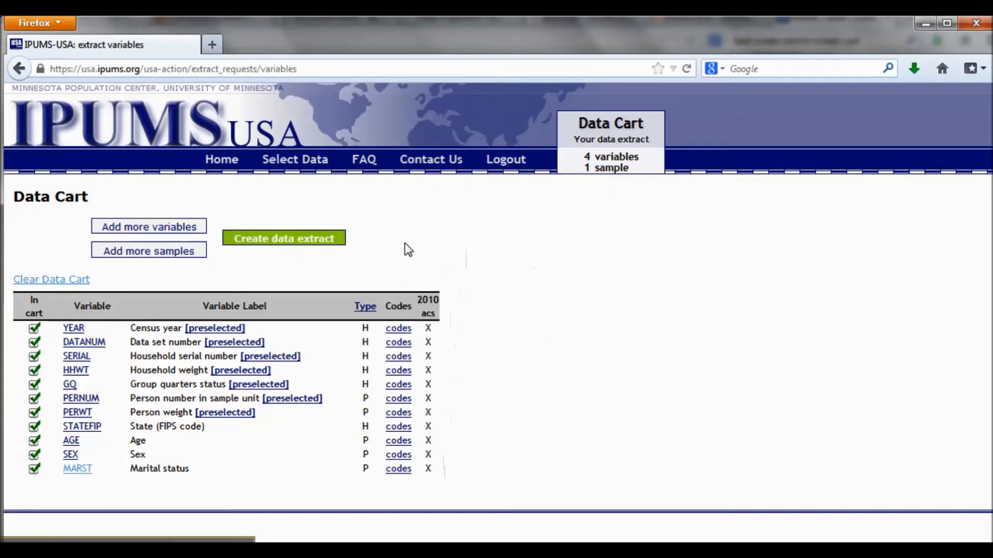
mouse_move(321, 245)
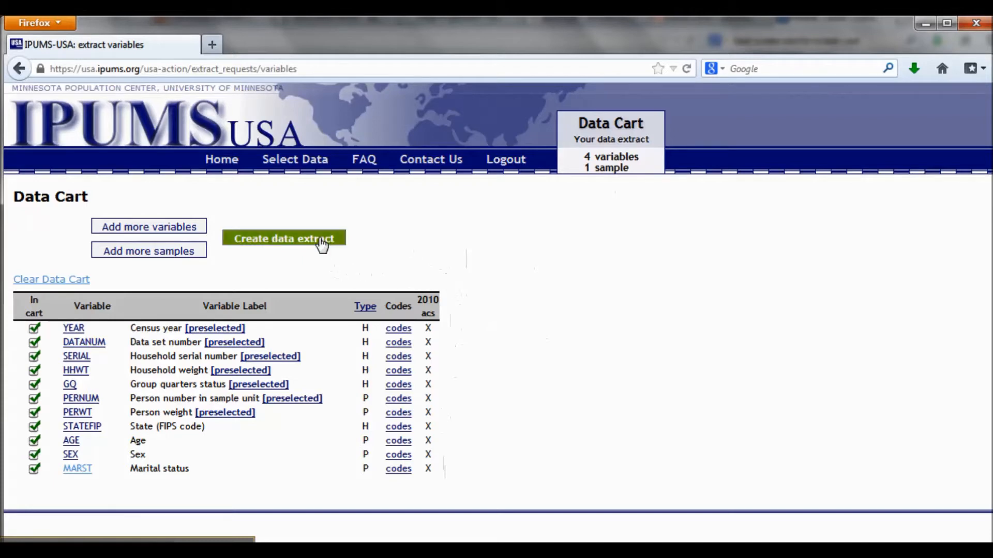
- Create a data extract and review its summary: 1 sample, 11 variables, STATA, about 137.2 MB
left_click(283, 238)
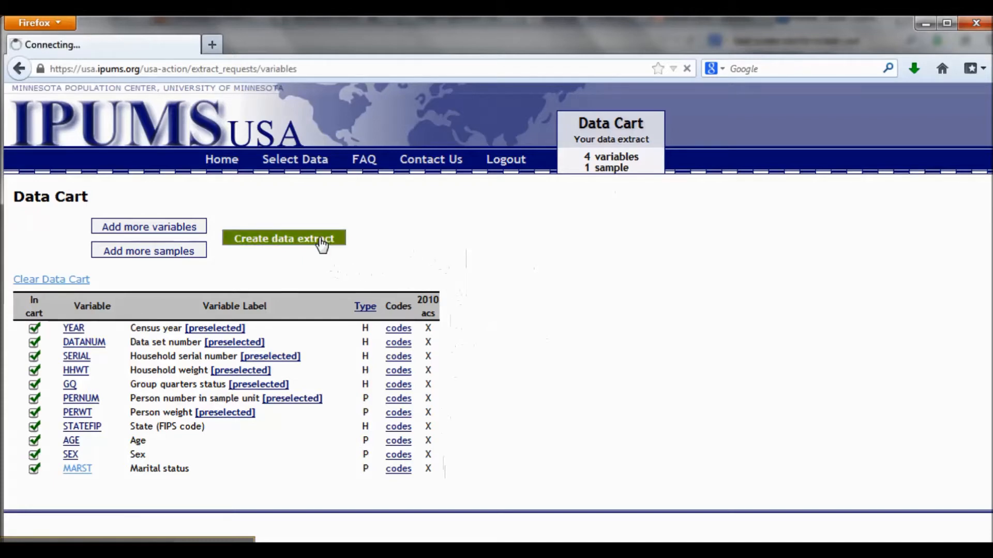
left_click(282, 238)
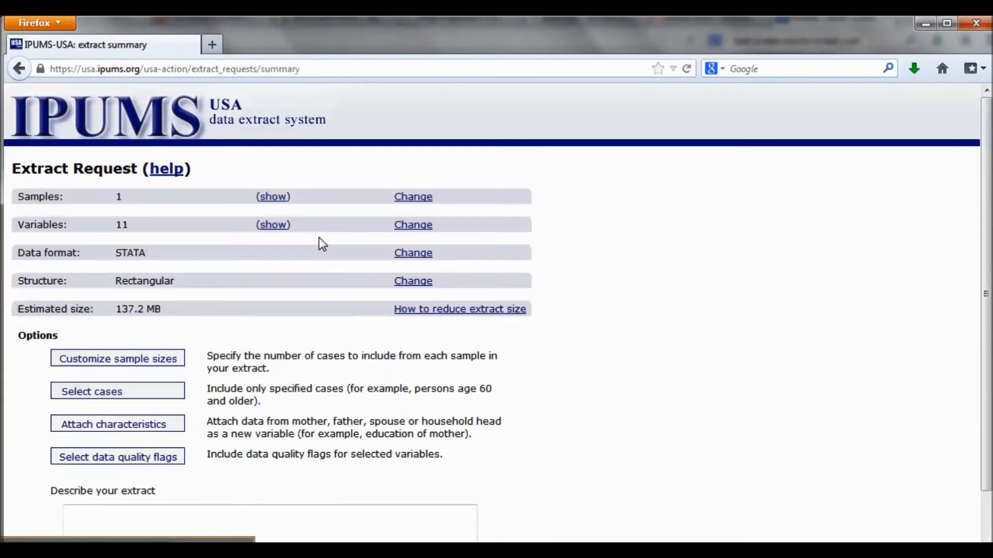
mouse_move(310, 247)
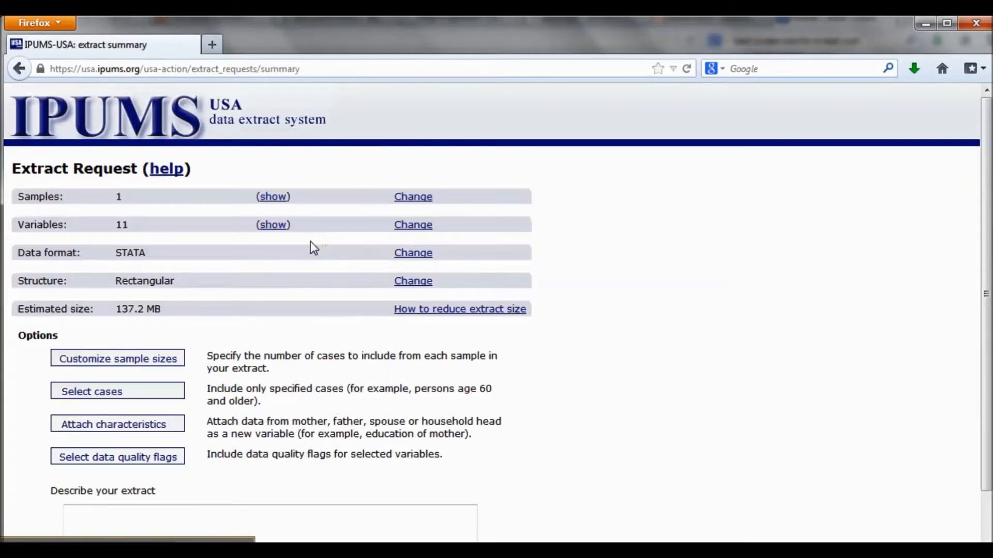
mouse_move(325, 247)
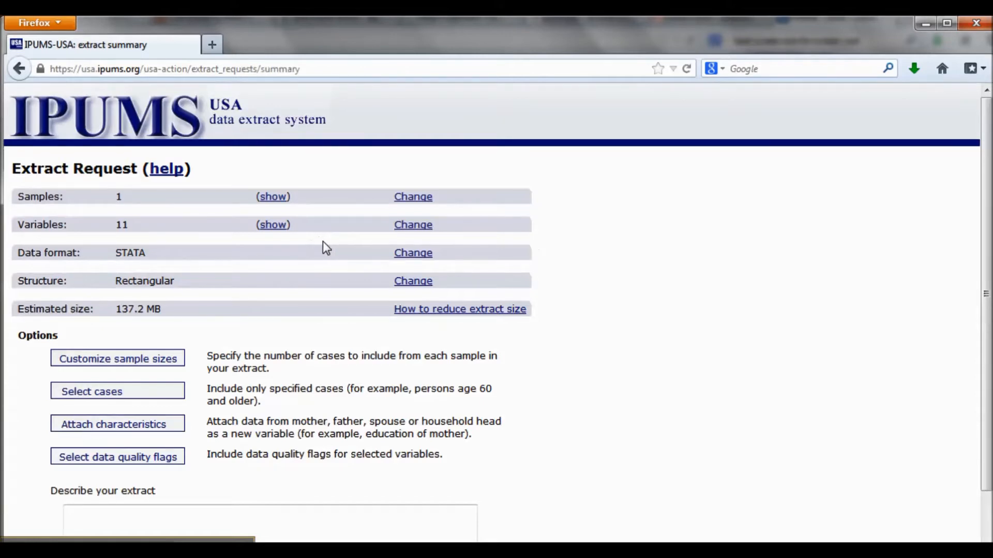
mouse_move(336, 235)
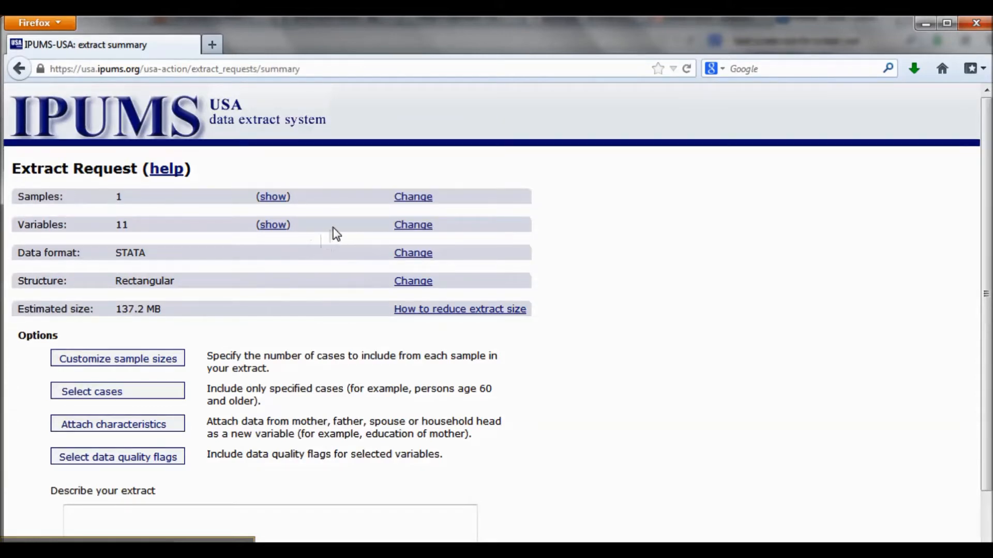
mouse_move(105, 213)
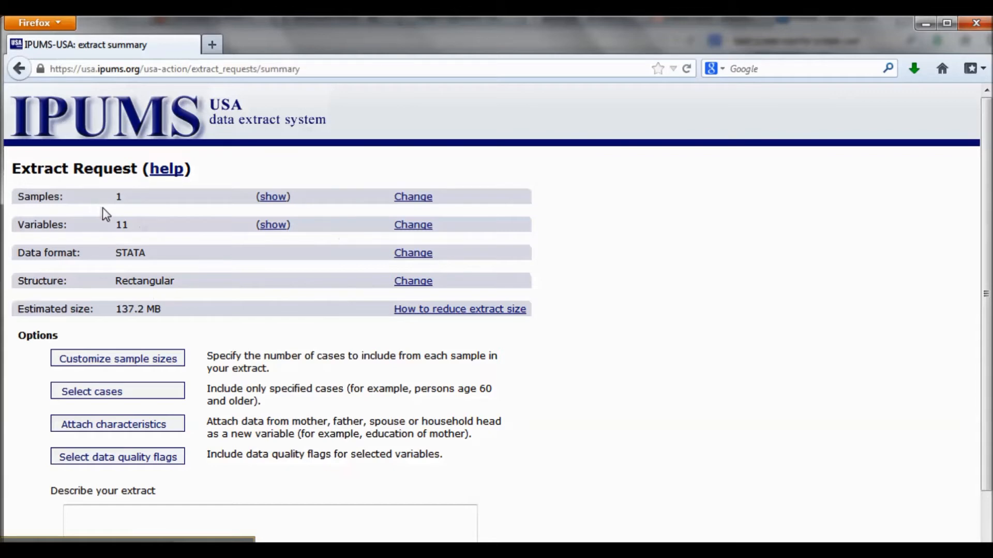
mouse_move(110, 230)
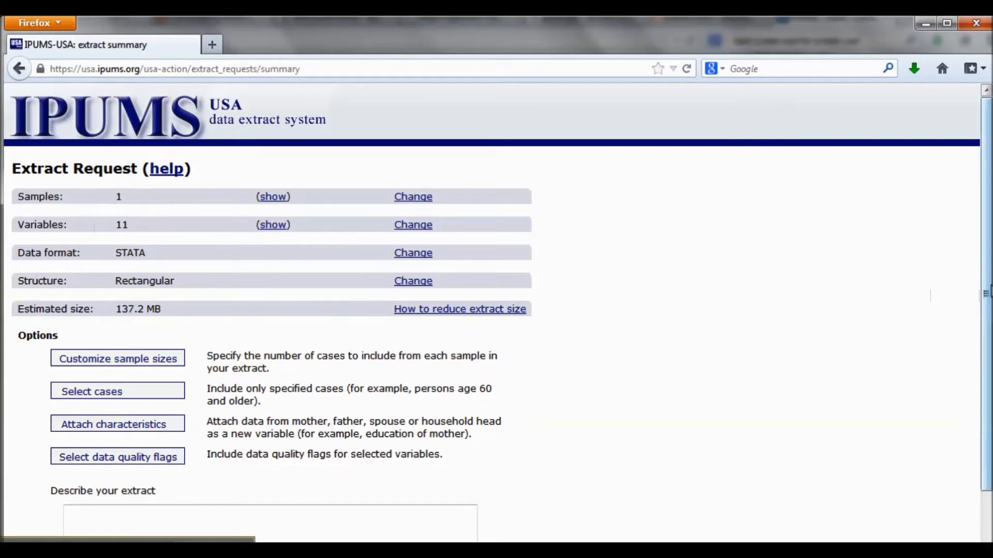
scroll("down", 3)
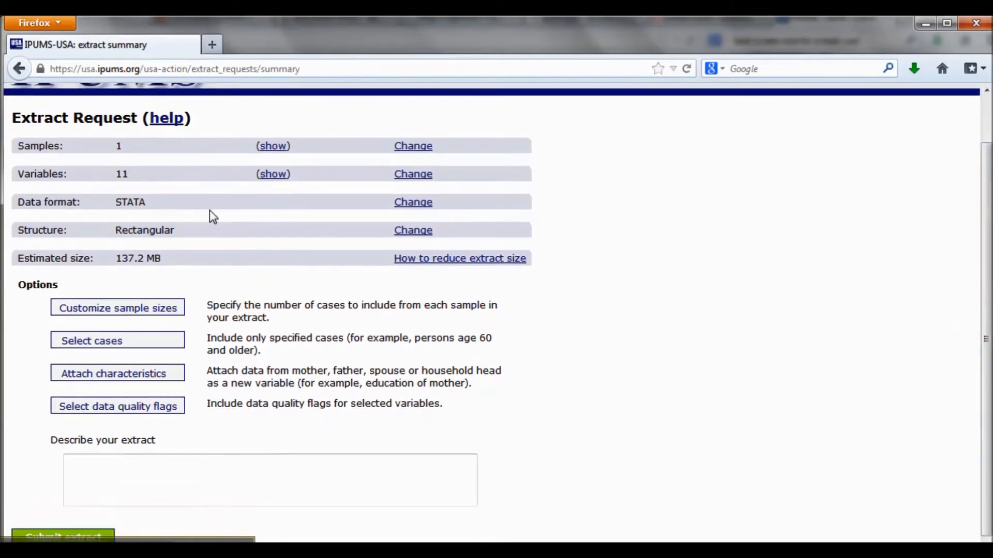
mouse_move(20, 201)
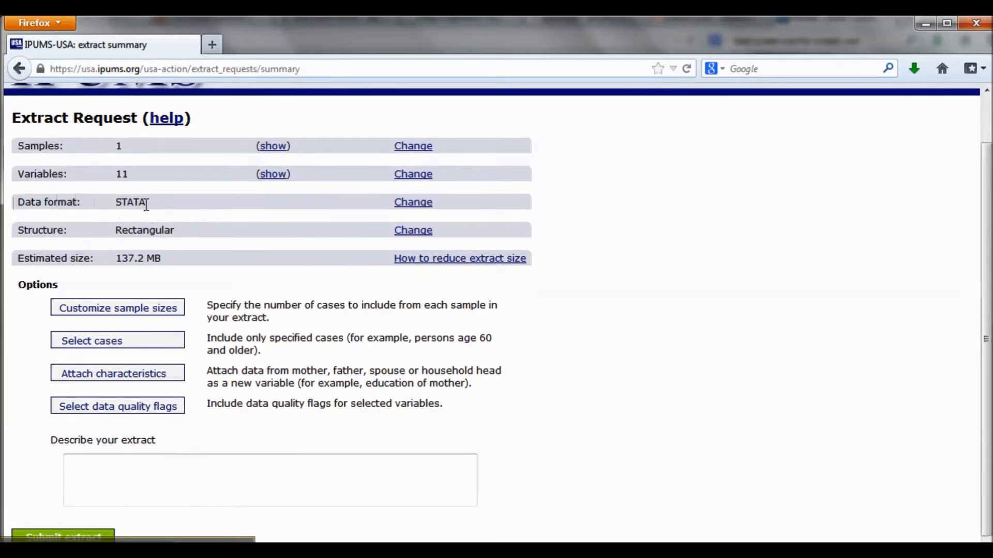
- Keep the data format as Stata (.dta) with rectangular structure and submit the change
left_click(412, 203)
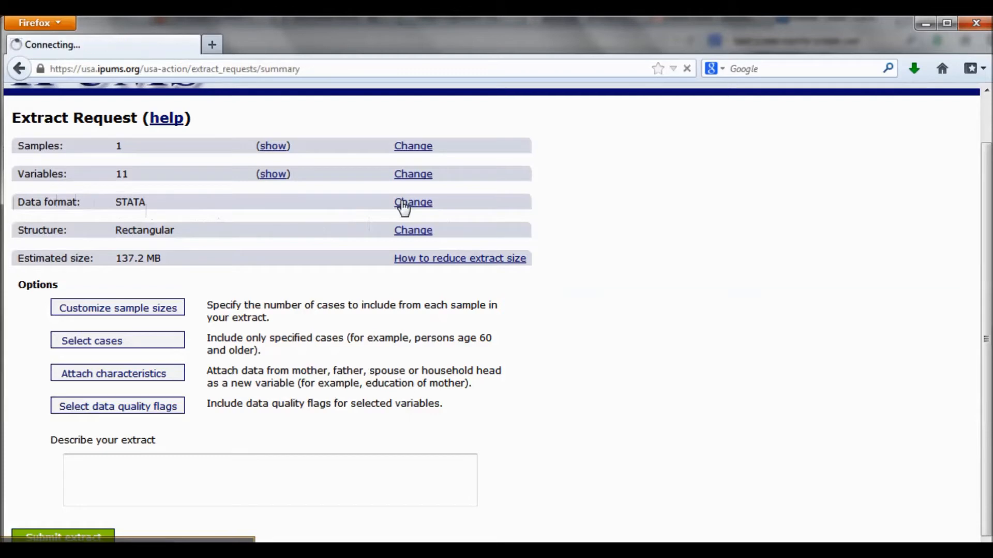
left_click(413, 203)
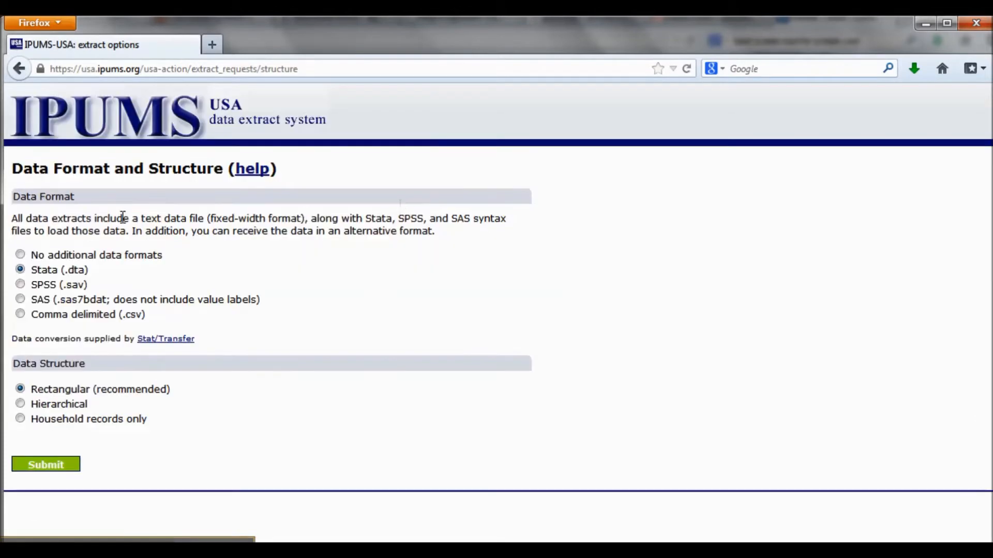
mouse_move(113, 280)
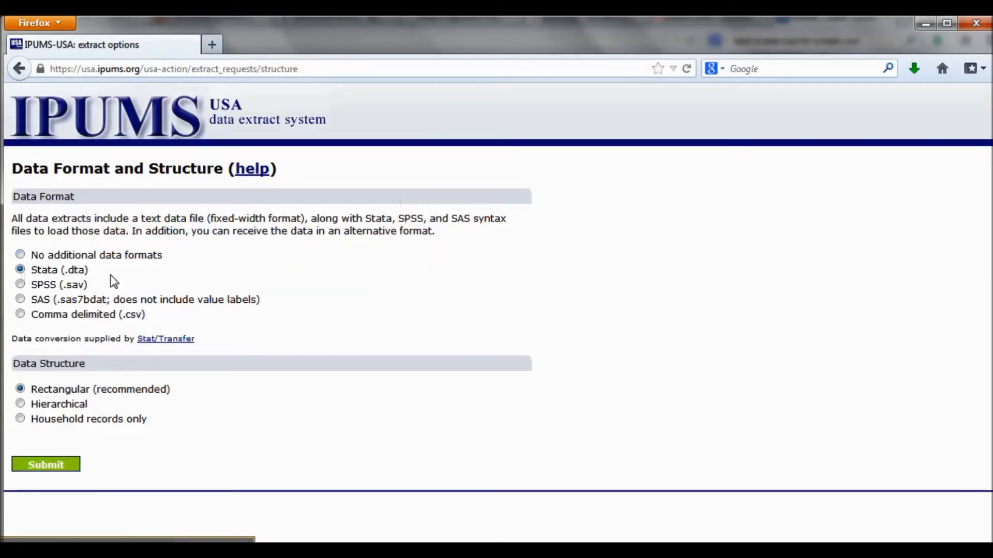
mouse_move(85, 266)
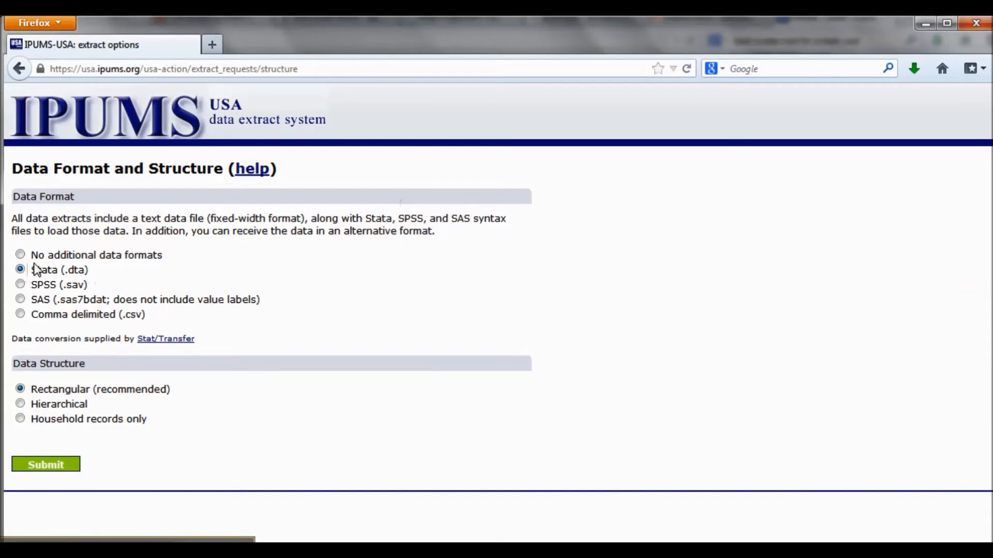
left_click(45, 465)
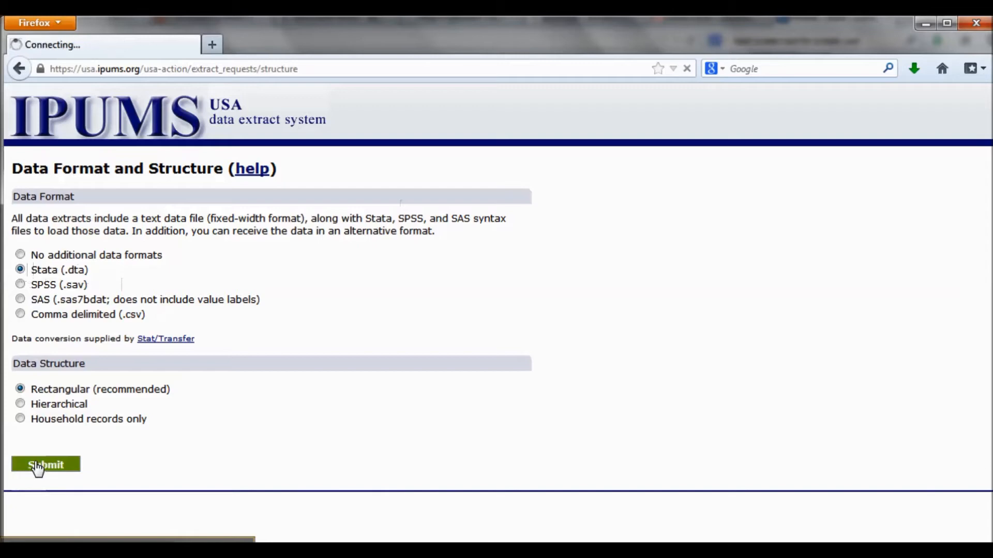
left_click(45, 465)
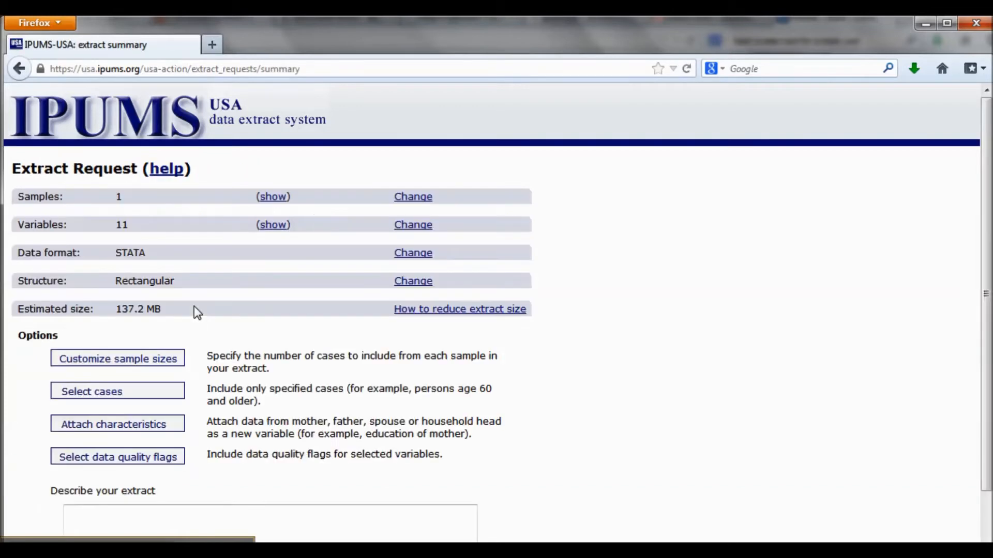
mouse_move(167, 287)
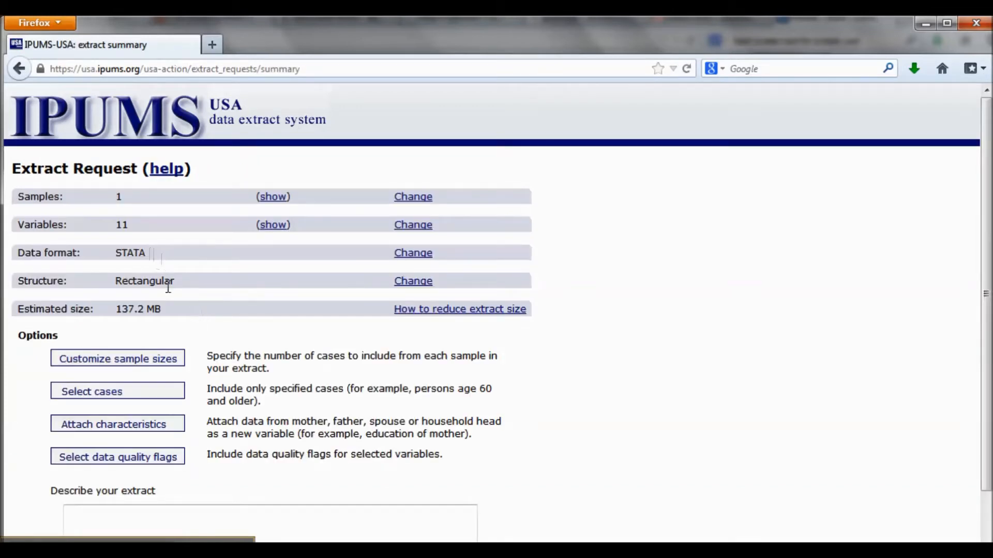
mouse_move(186, 296)
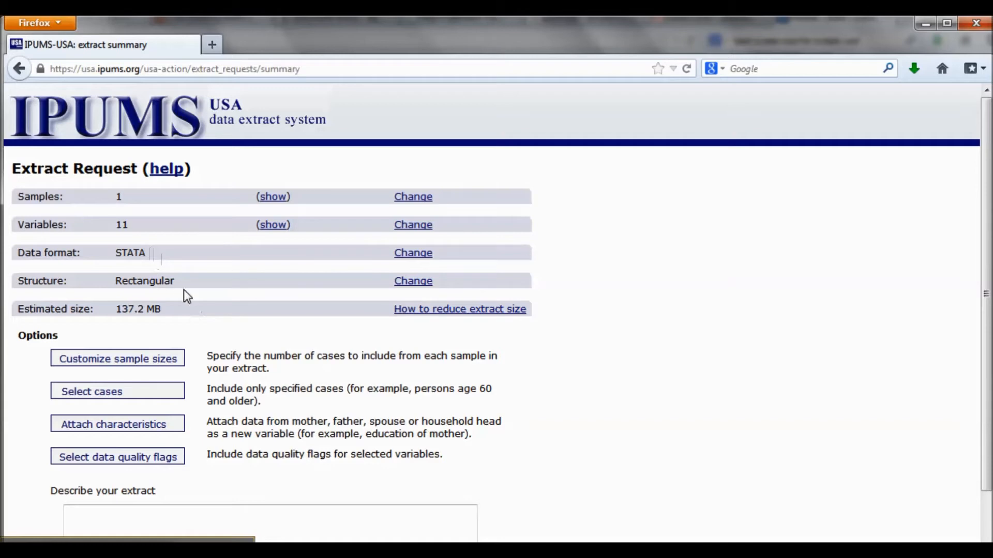
mouse_move(170, 319)
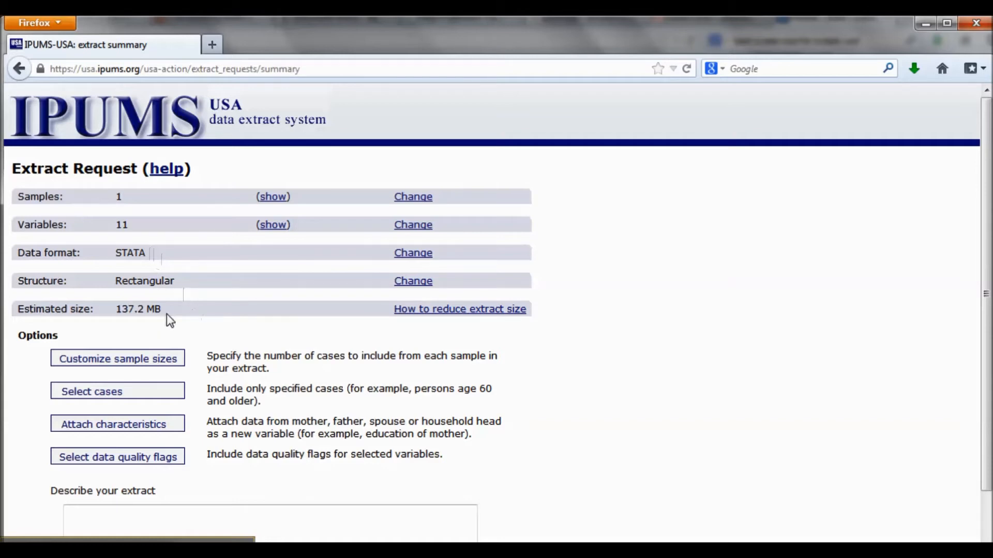
mouse_move(140, 325)
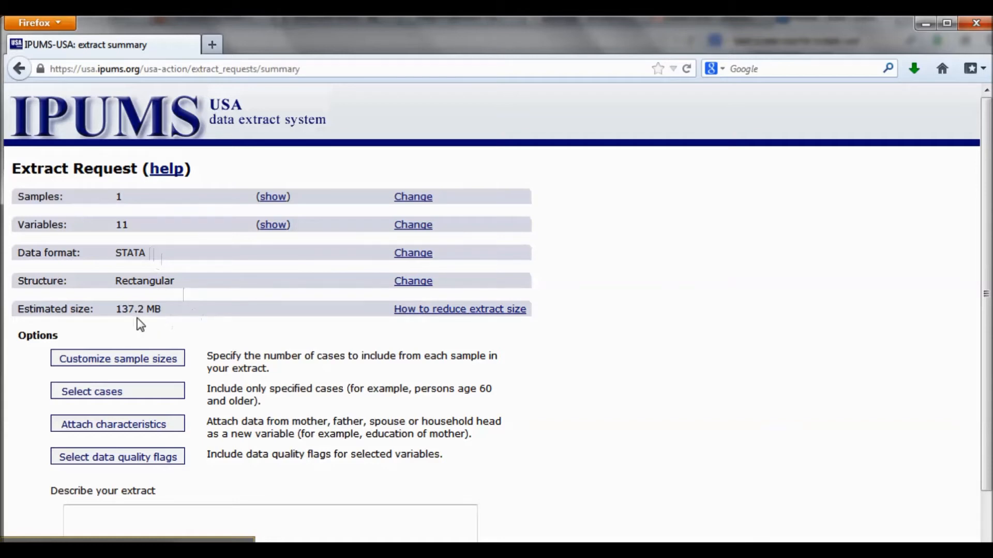
mouse_move(147, 324)
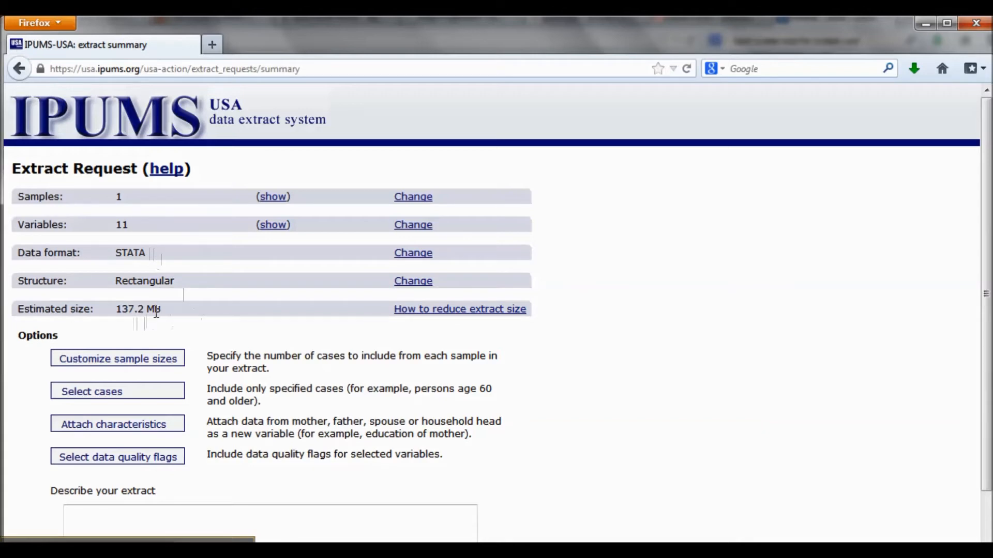
mouse_move(124, 209)
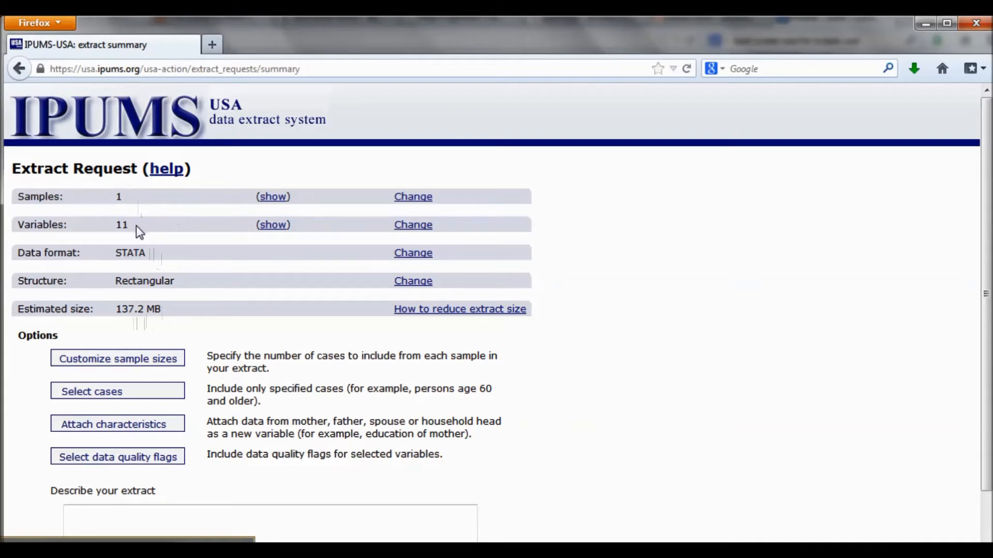
mouse_move(168, 326)
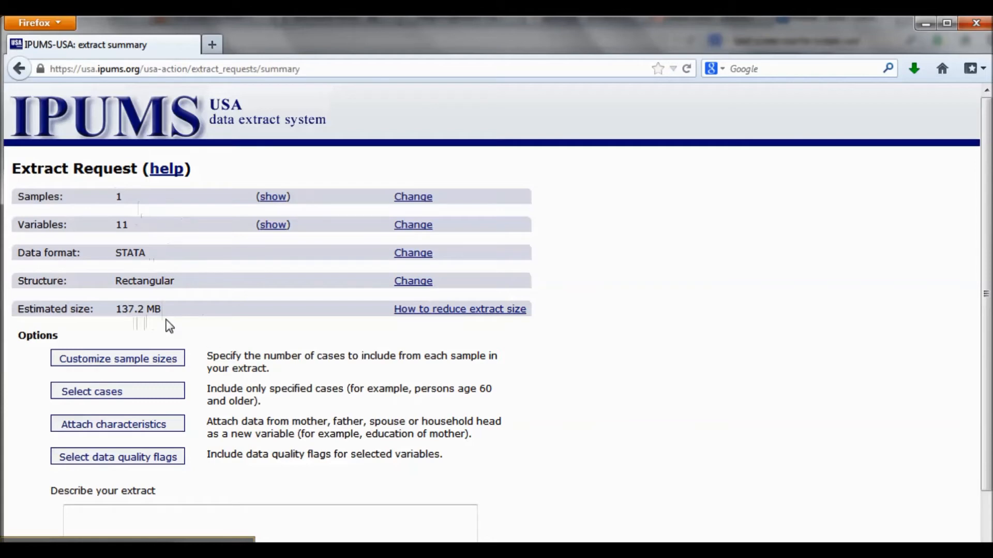
mouse_move(151, 326)
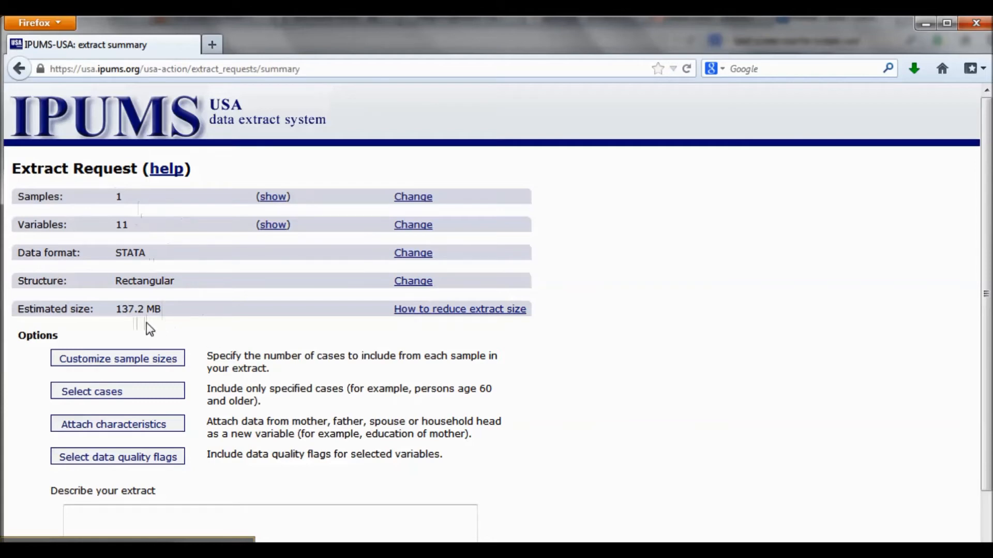
mouse_move(220, 424)
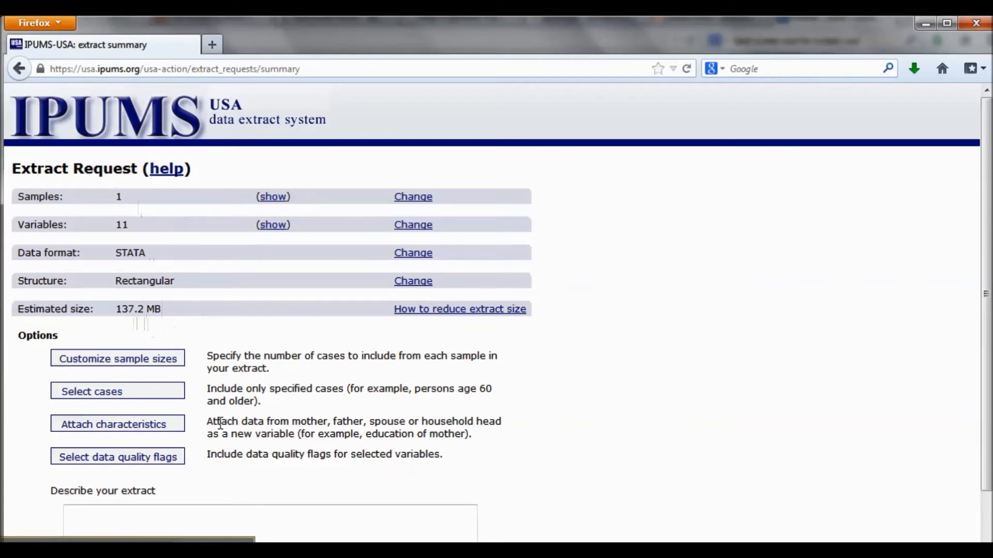
mouse_move(155, 434)
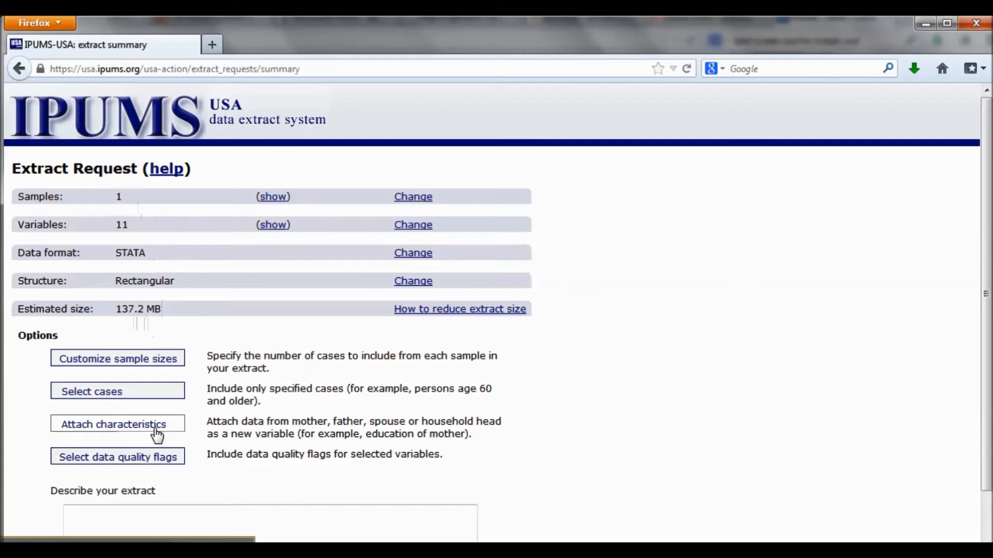
- Attach father's and mother's MARST to each person, bringing the extract to 13 variables
left_click(113, 423)
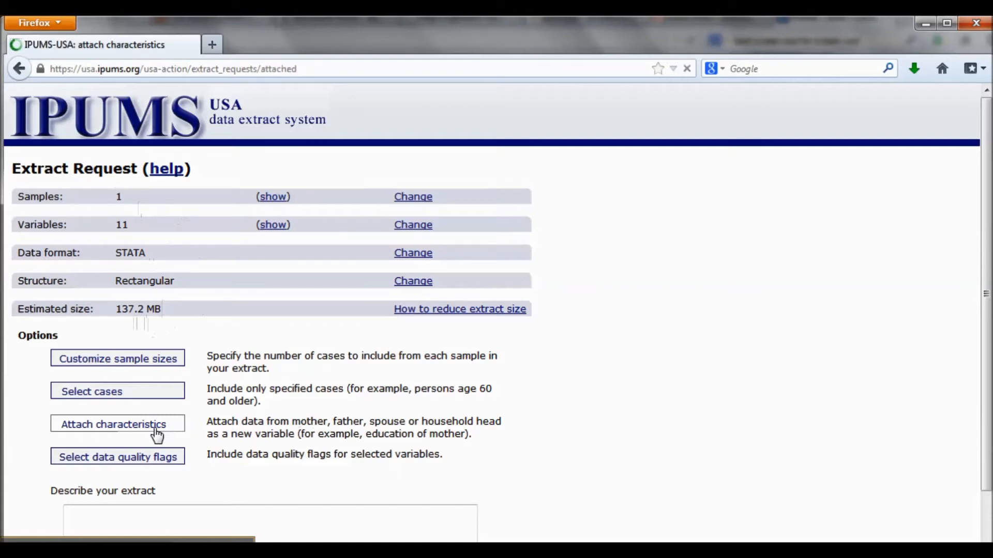
left_click(112, 423)
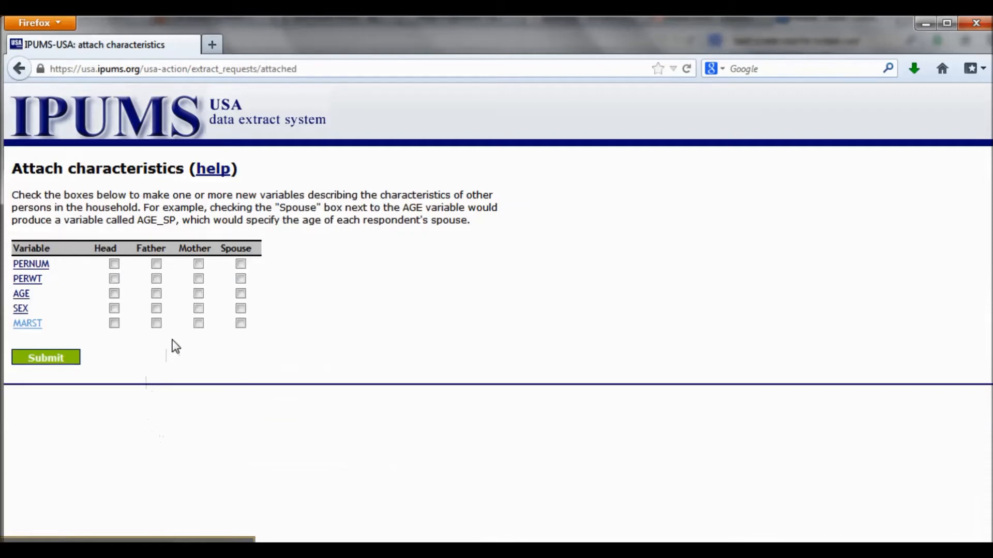
left_click(155, 323)
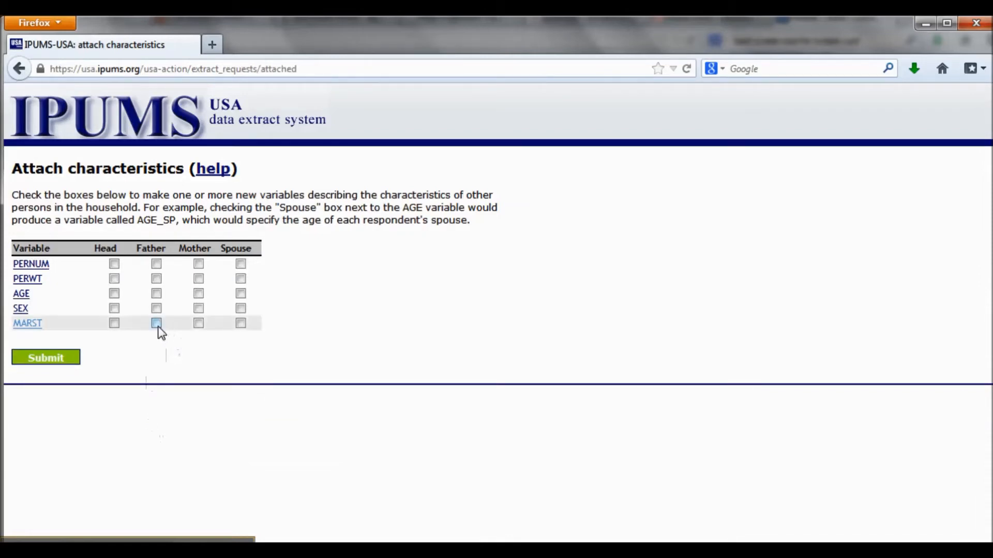
left_click(155, 323)
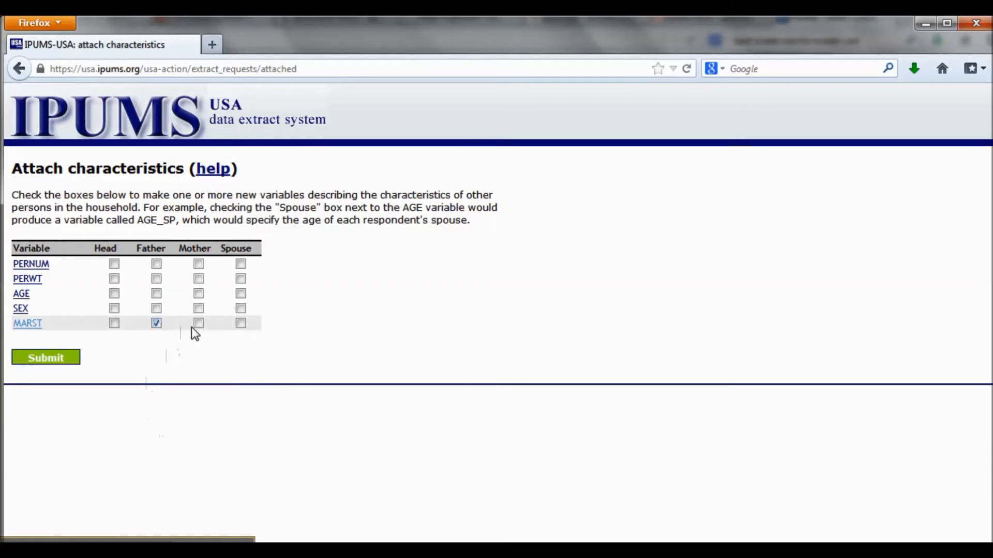
left_click(198, 322)
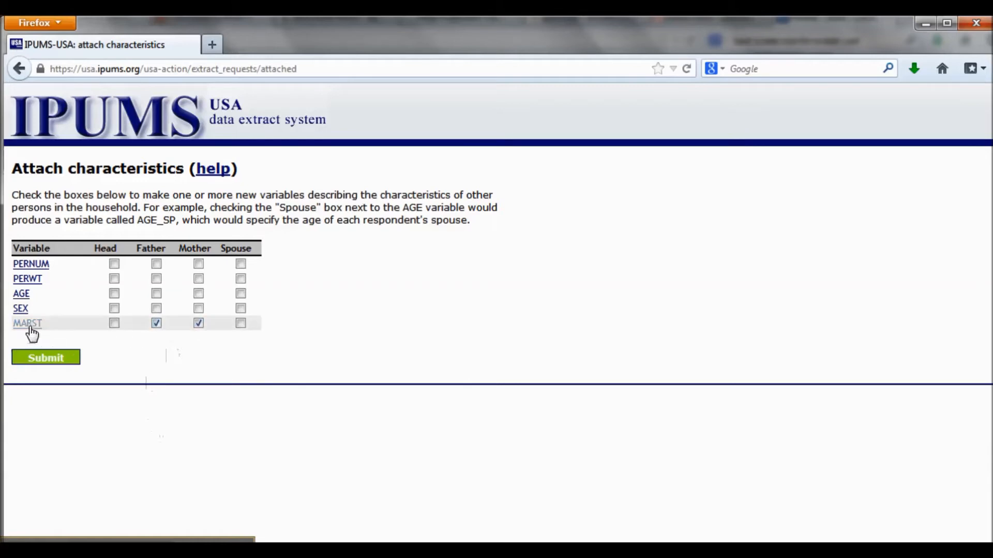
mouse_move(168, 333)
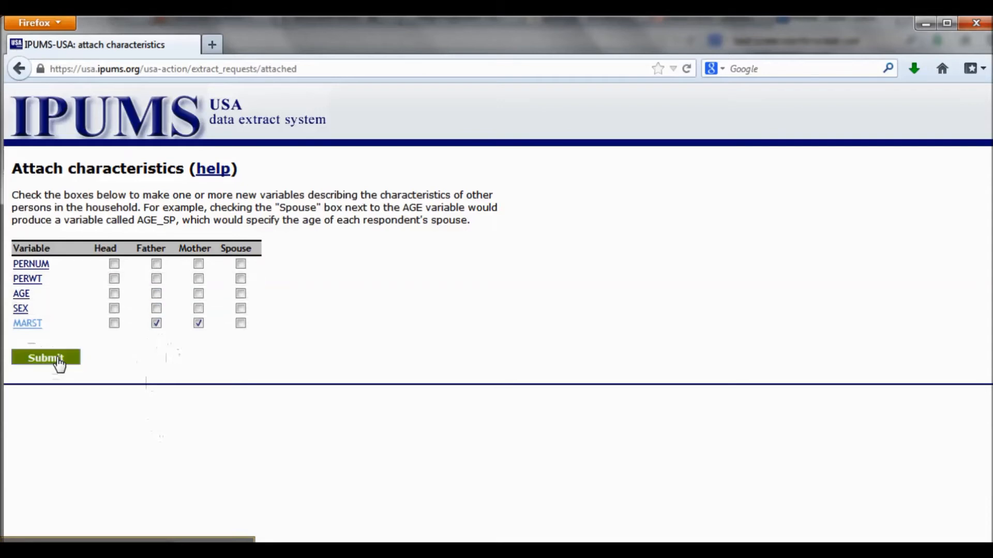
mouse_move(34, 339)
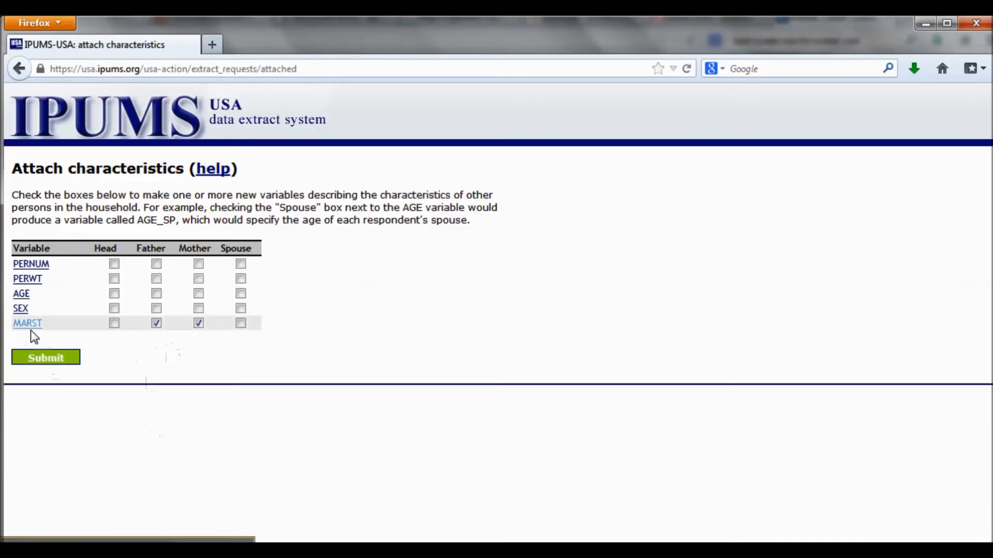
mouse_move(205, 341)
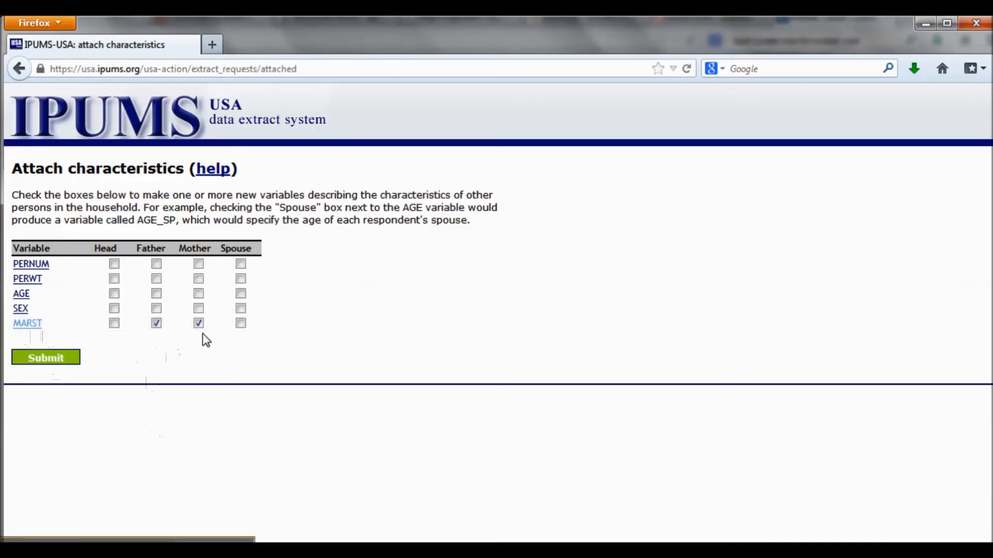
mouse_move(45, 358)
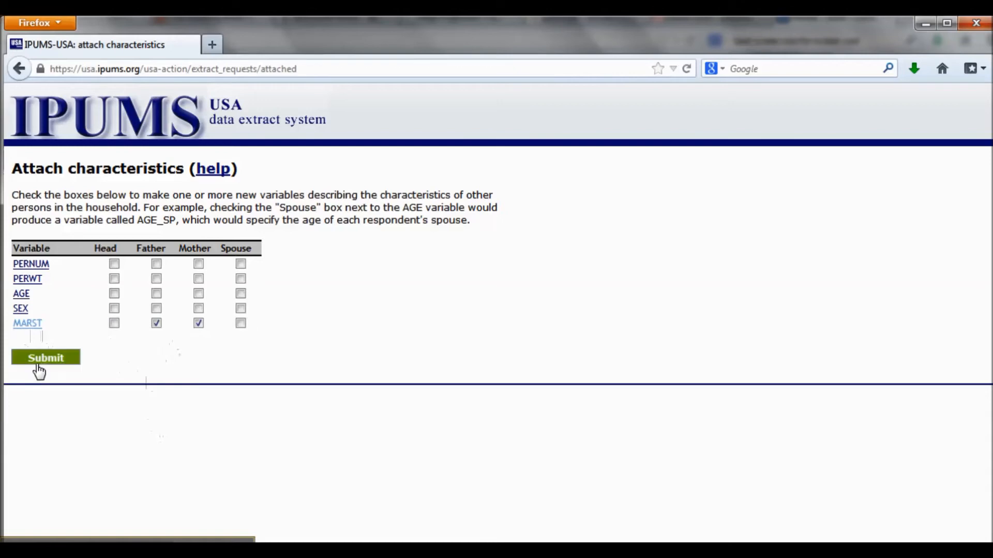
left_click(46, 357)
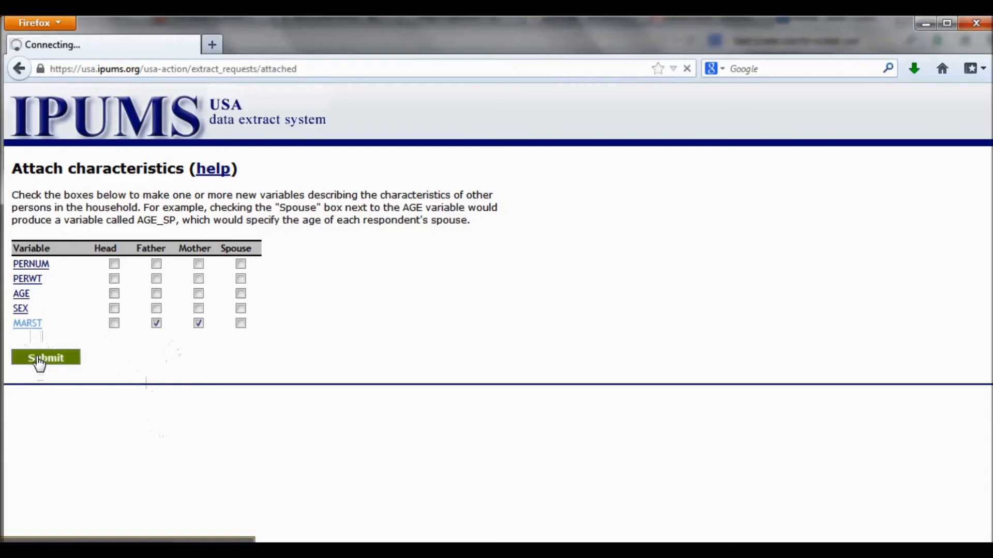
left_click(46, 358)
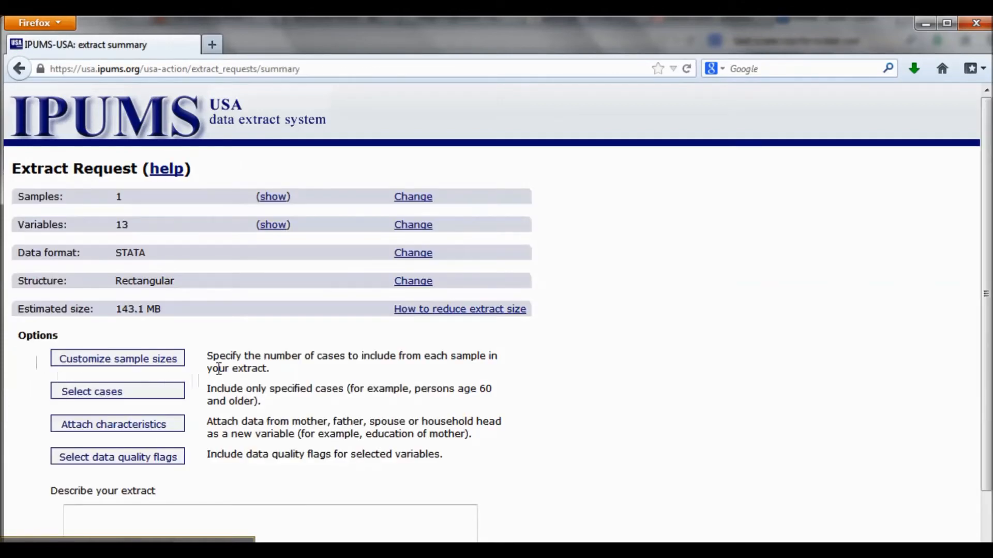
mouse_move(229, 372)
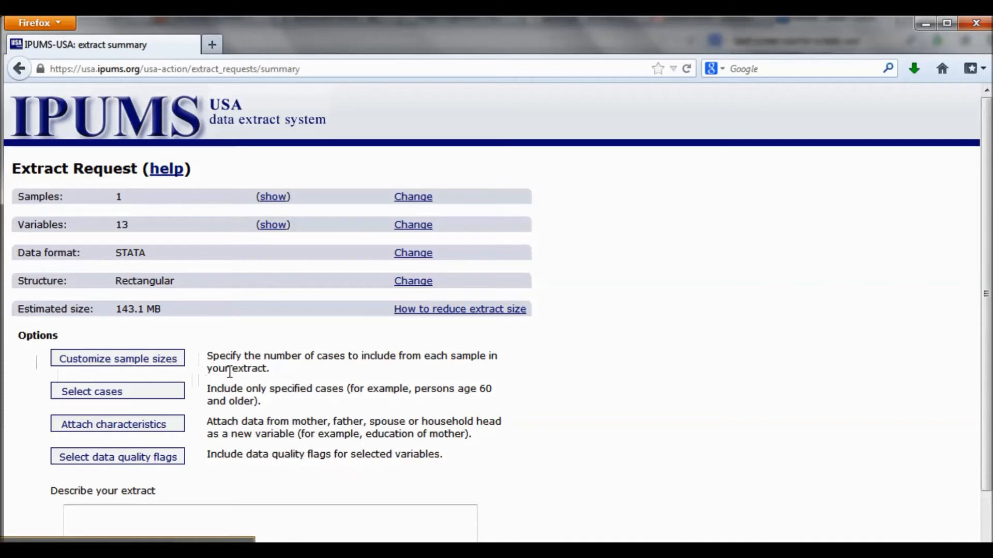
mouse_move(184, 469)
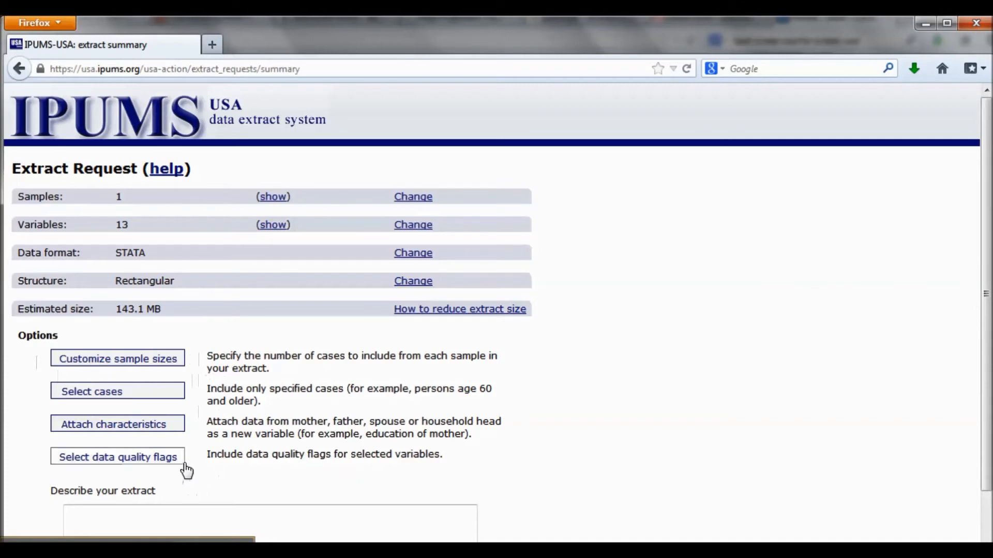
mouse_move(195, 465)
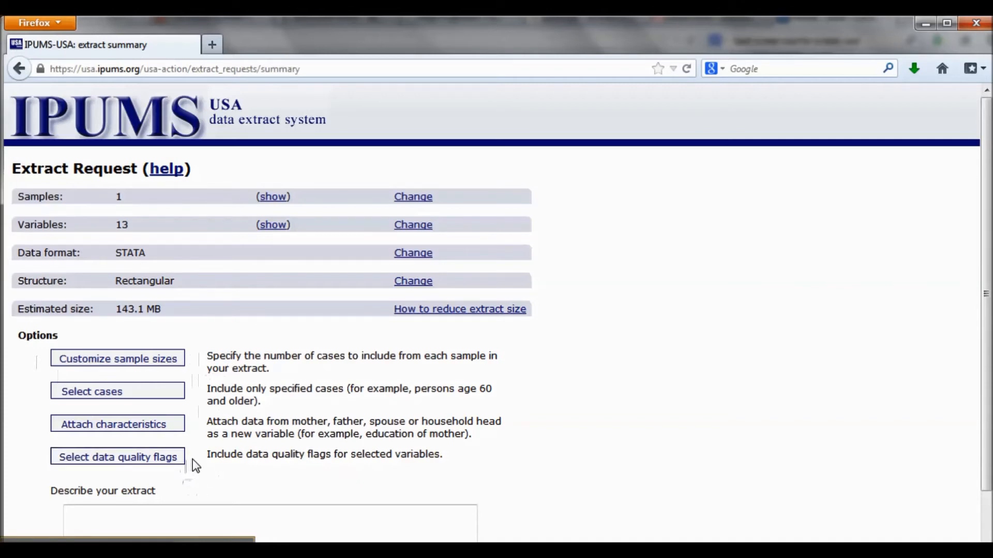
scroll("down", 3)
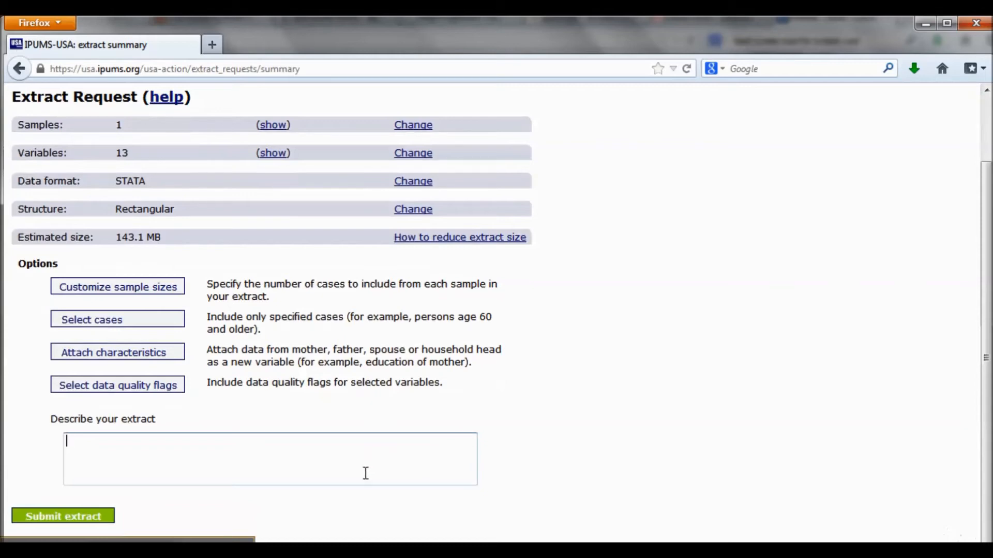
mouse_move(374, 467)
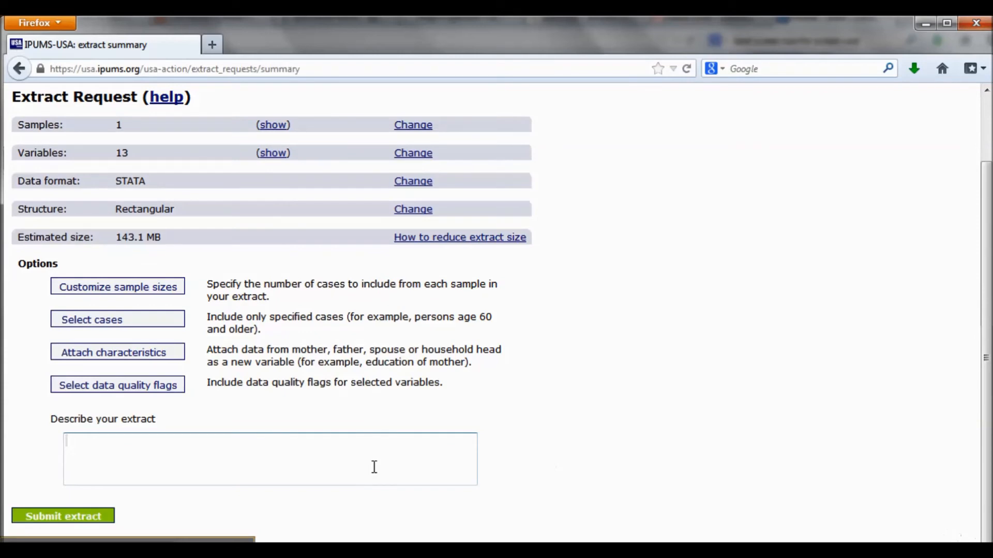
- Describe the extract as '2010 ACS, basic demographic variables' and submit it
type("20")
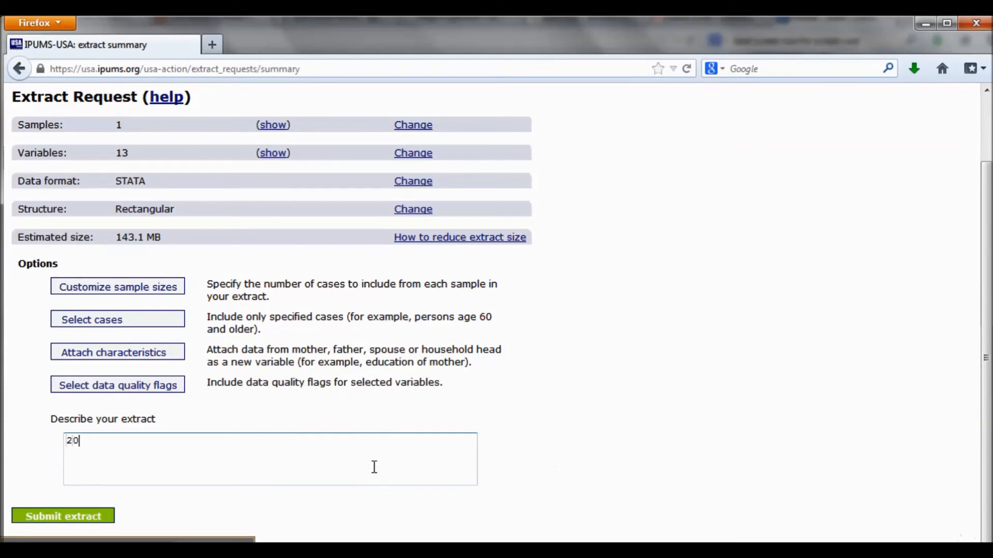
type("10 ACS")
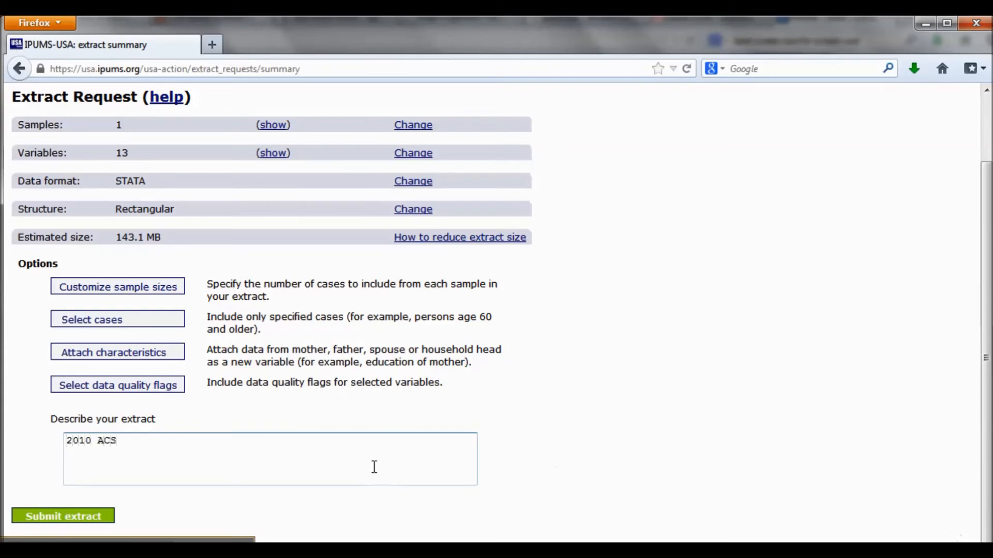
type(",")
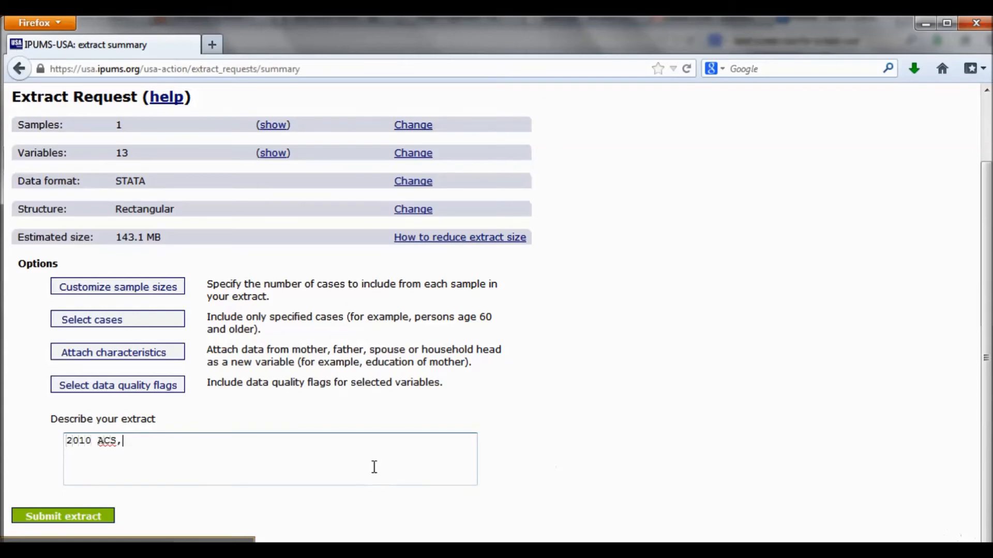
type("basic dem")
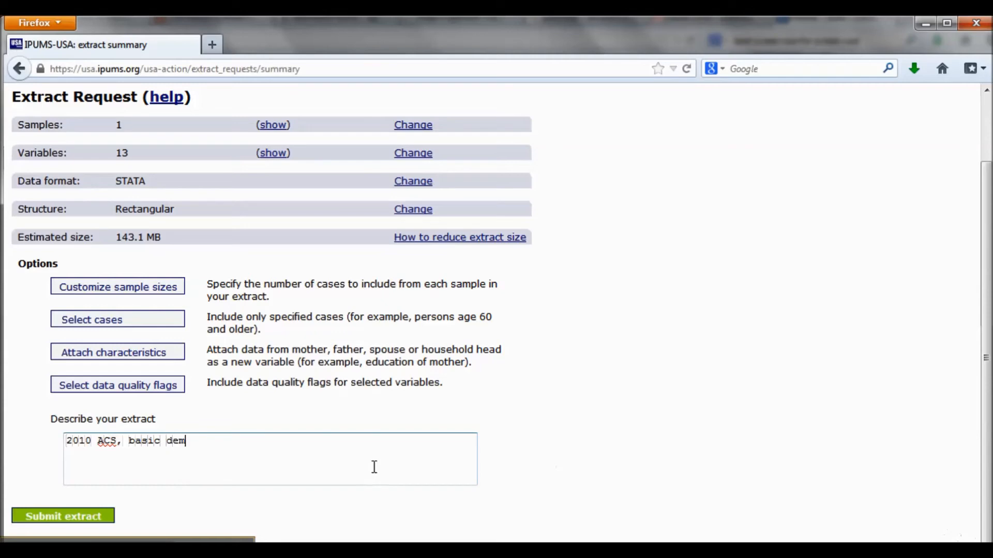
type("ographic vari")
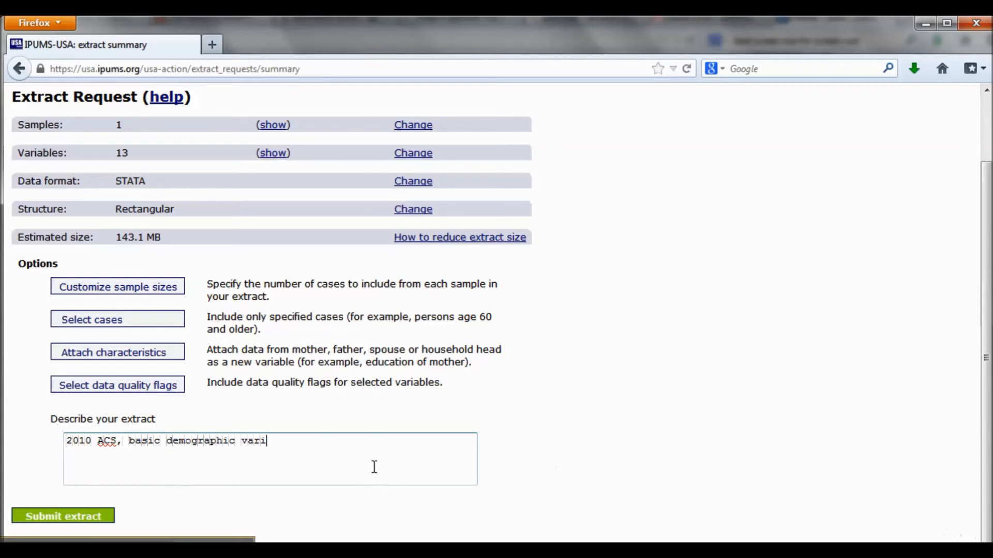
type("ables")
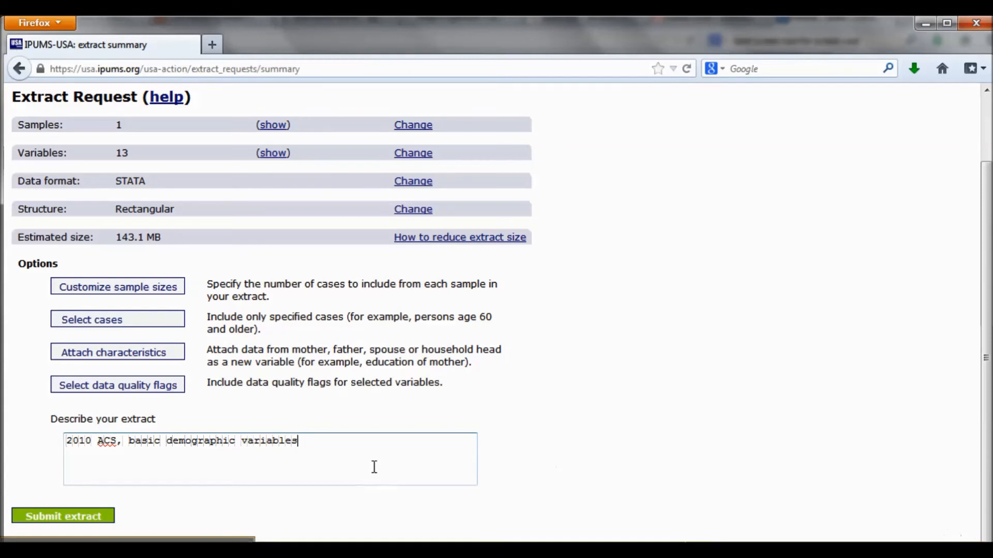
mouse_move(45, 510)
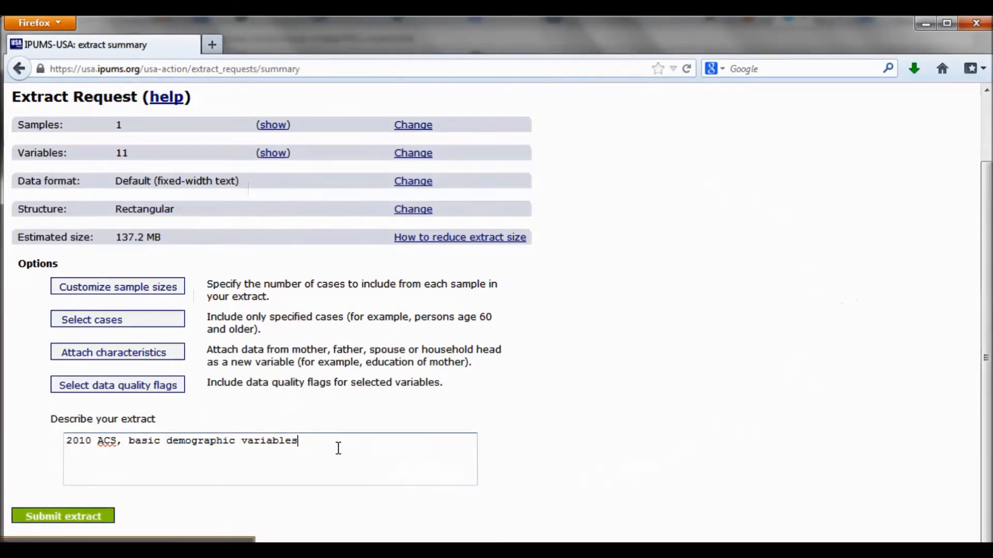
left_click(63, 516)
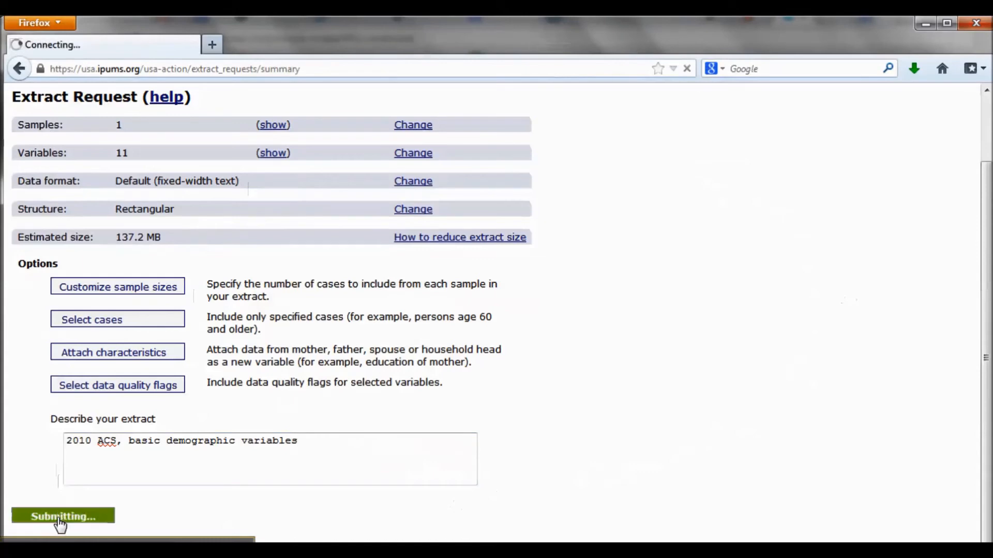
left_click(62, 516)
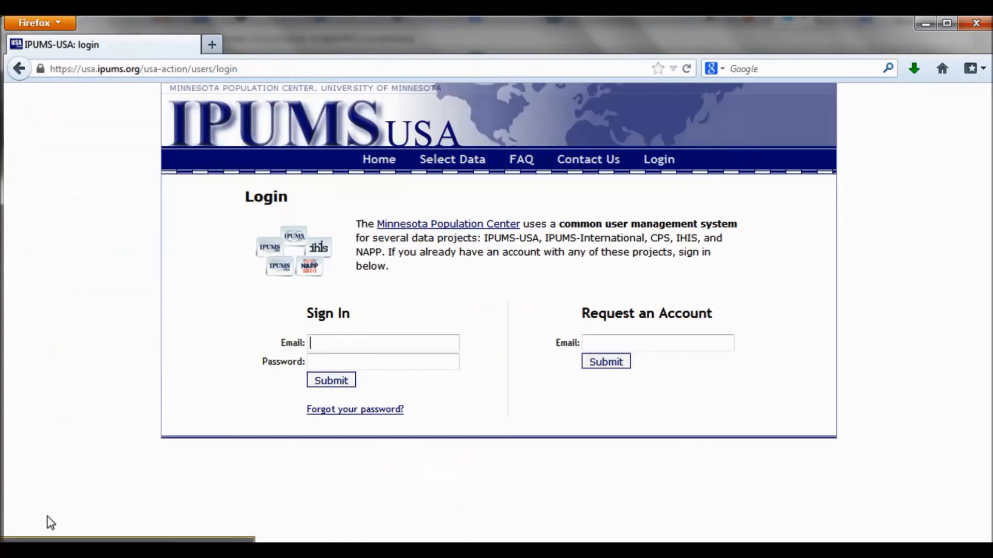
mouse_move(462, 327)
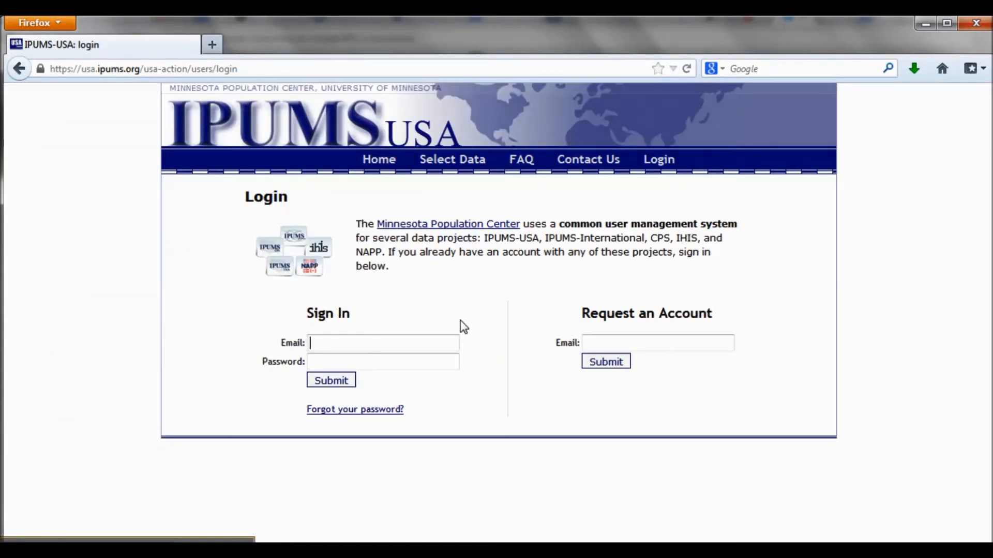
mouse_move(658, 342)
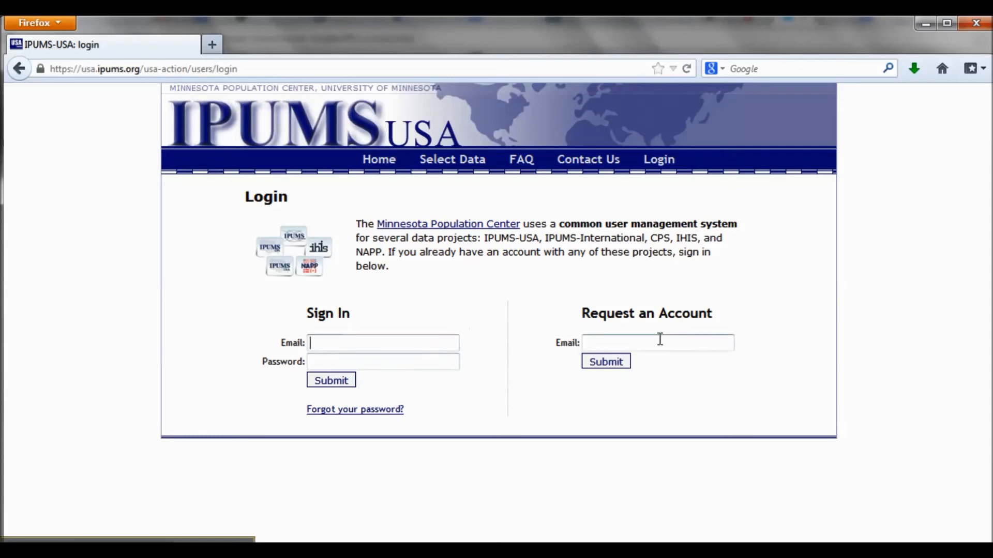
- Sign in with the account email and password to confirm extract request 27
left_click(657, 342)
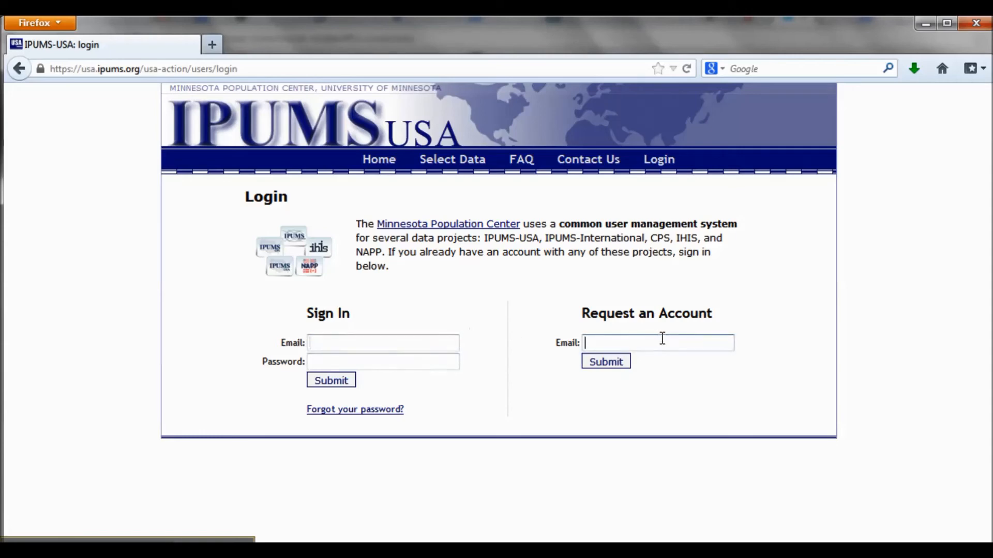
mouse_move(387, 335)
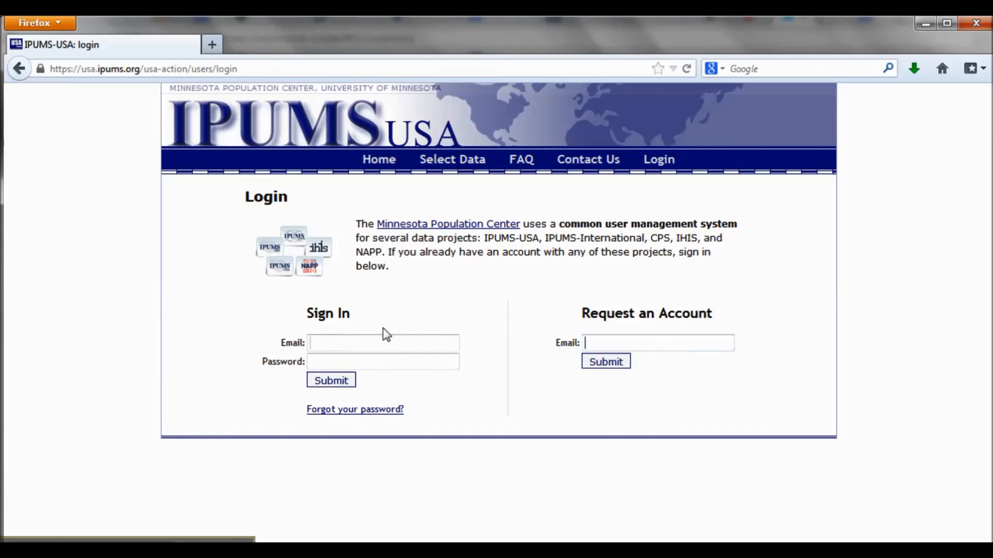
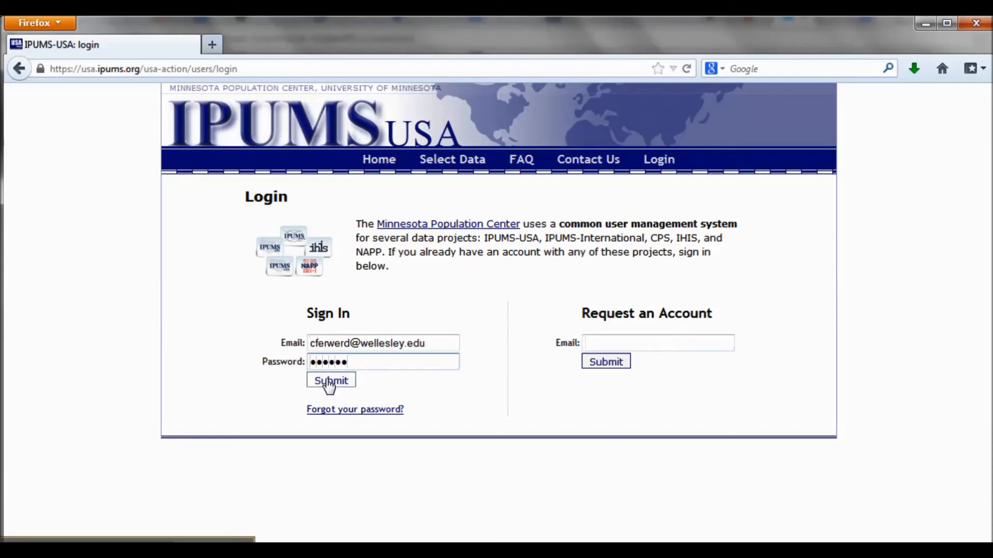
left_click(331, 381)
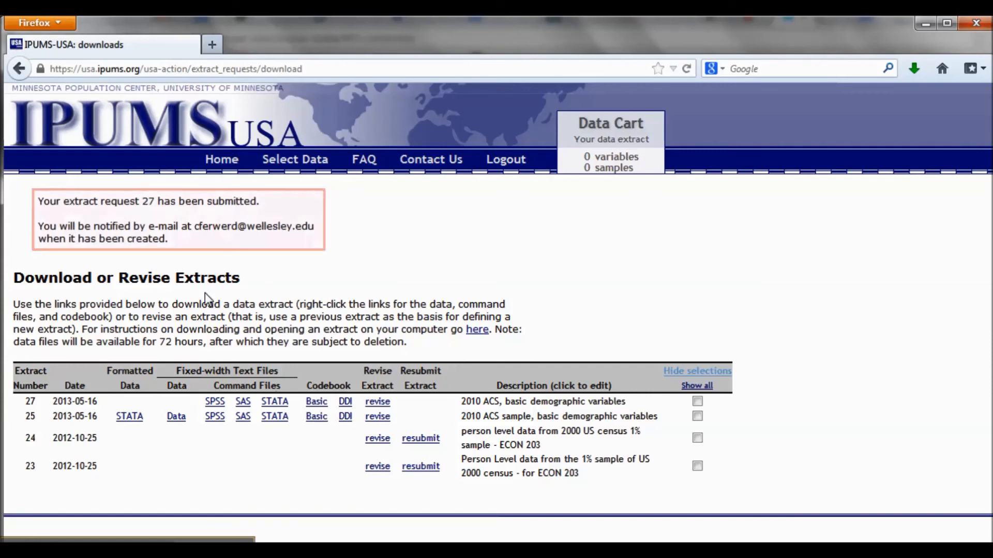
mouse_move(95, 370)
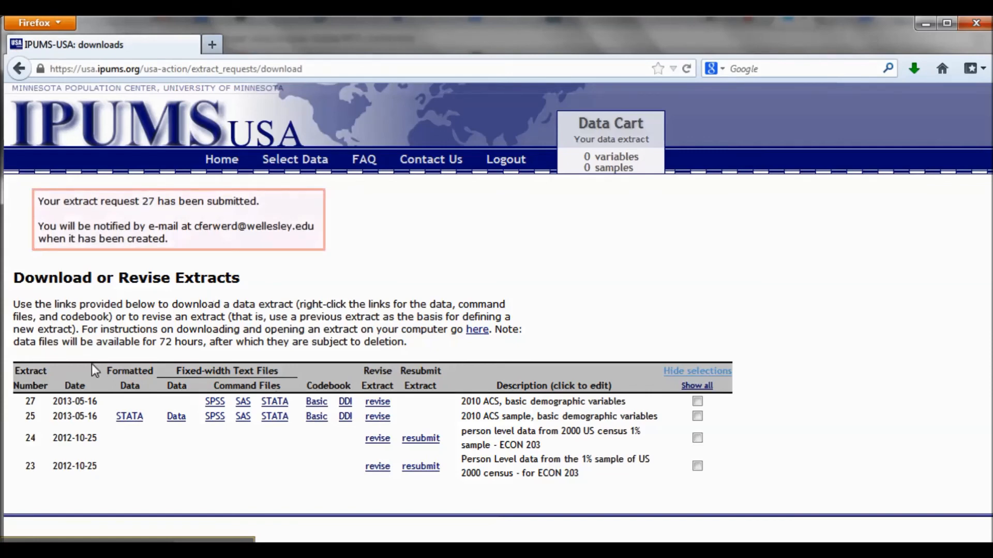
mouse_move(53, 477)
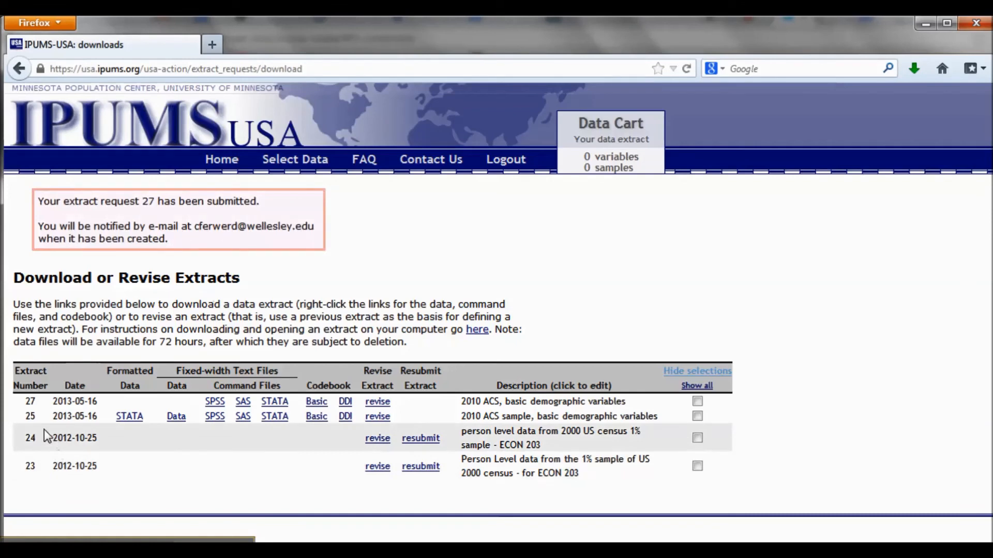
mouse_move(113, 423)
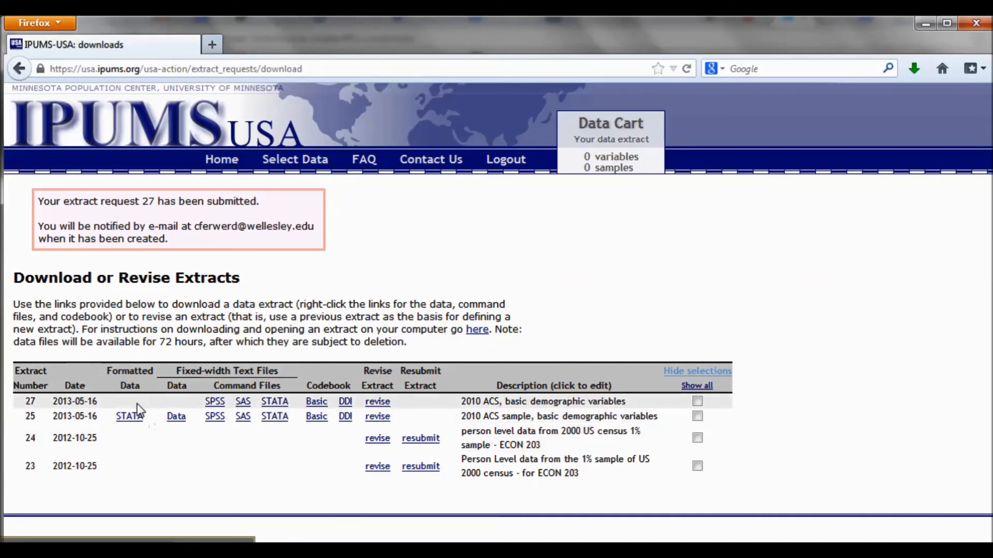
mouse_move(316, 401)
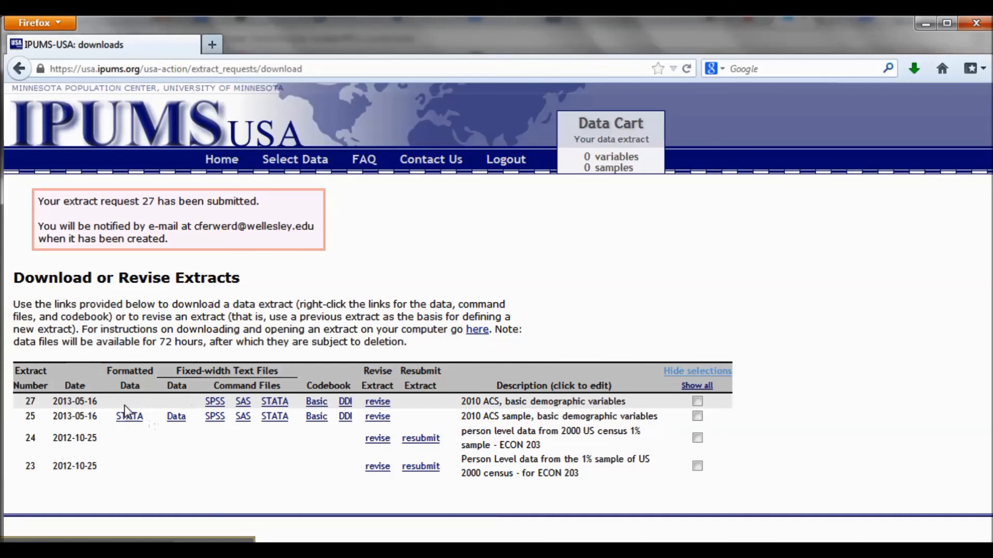
mouse_move(116, 410)
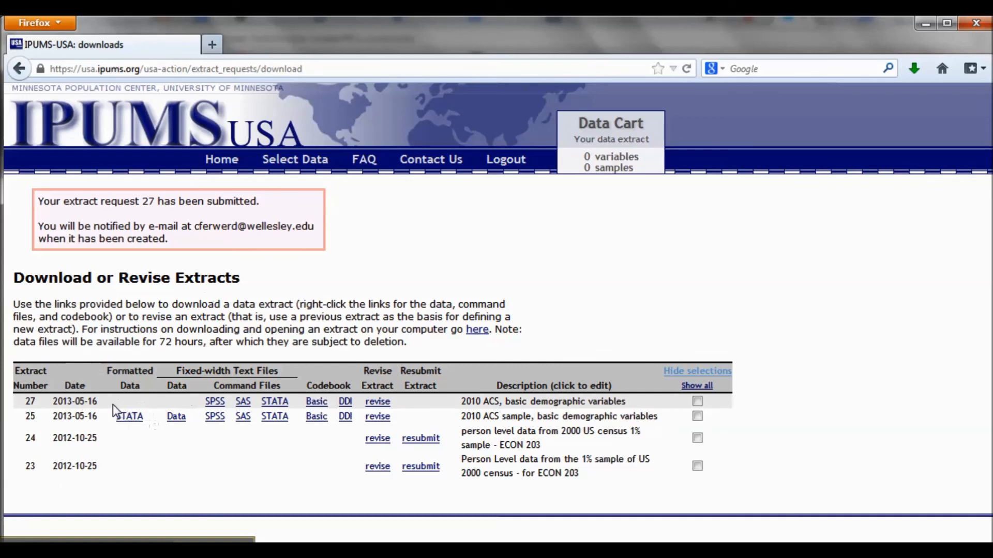
mouse_move(116, 267)
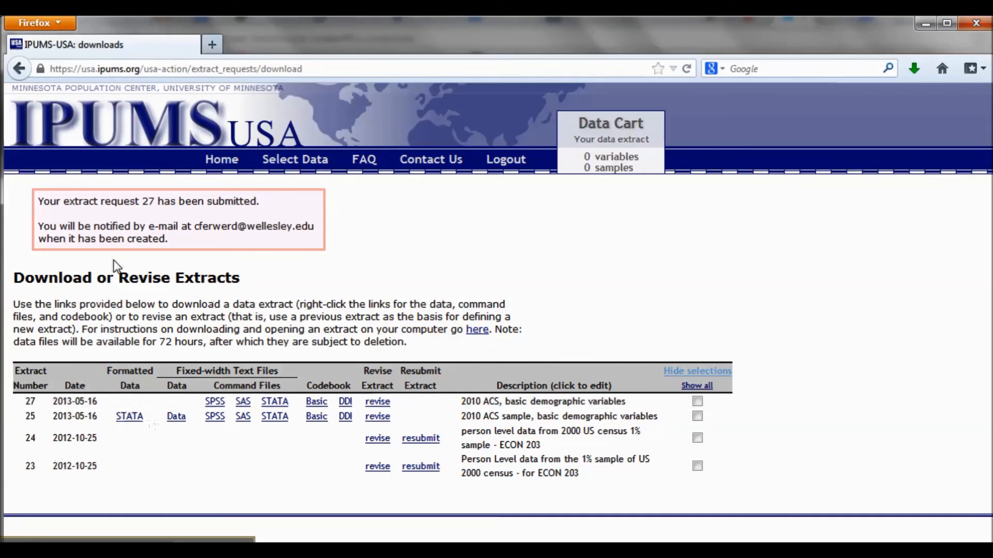
mouse_move(192, 242)
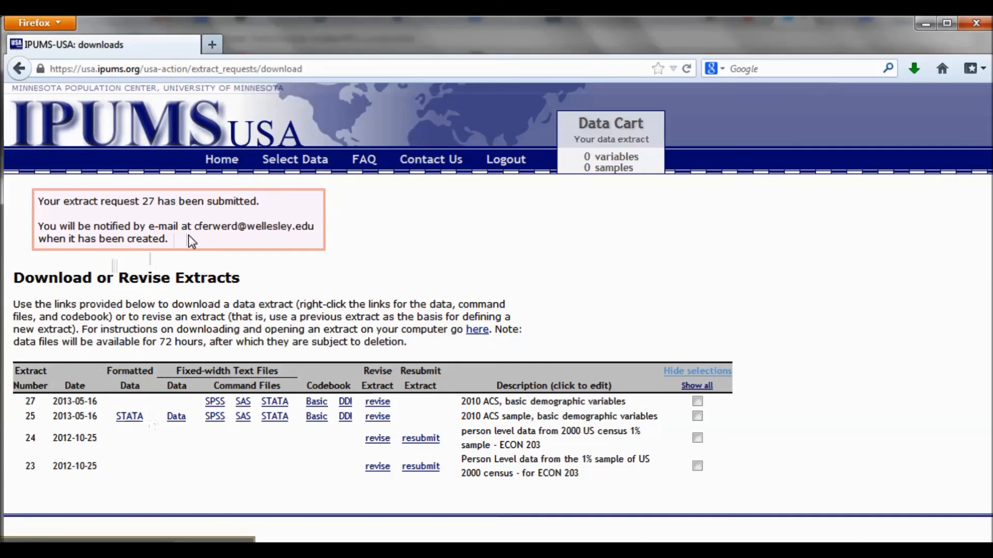
mouse_move(138, 383)
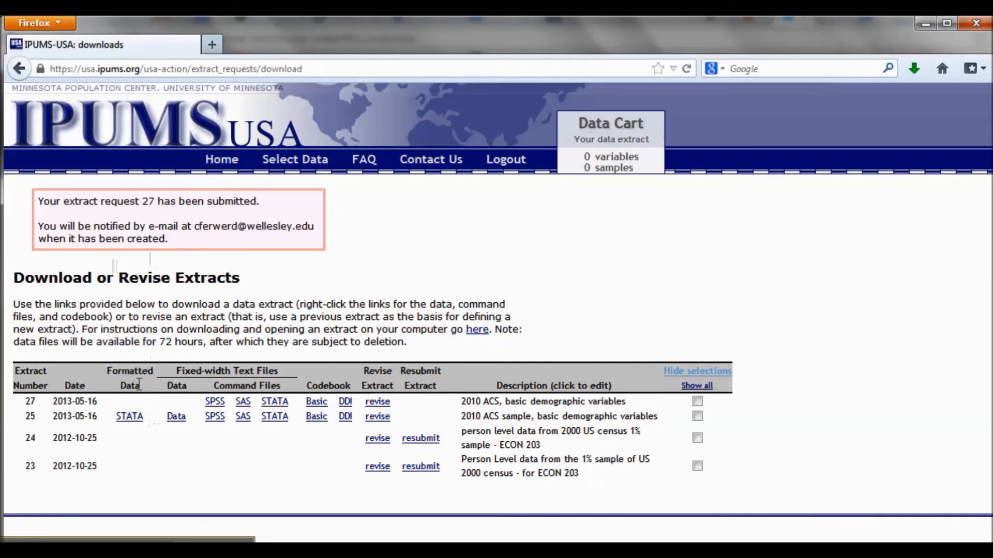